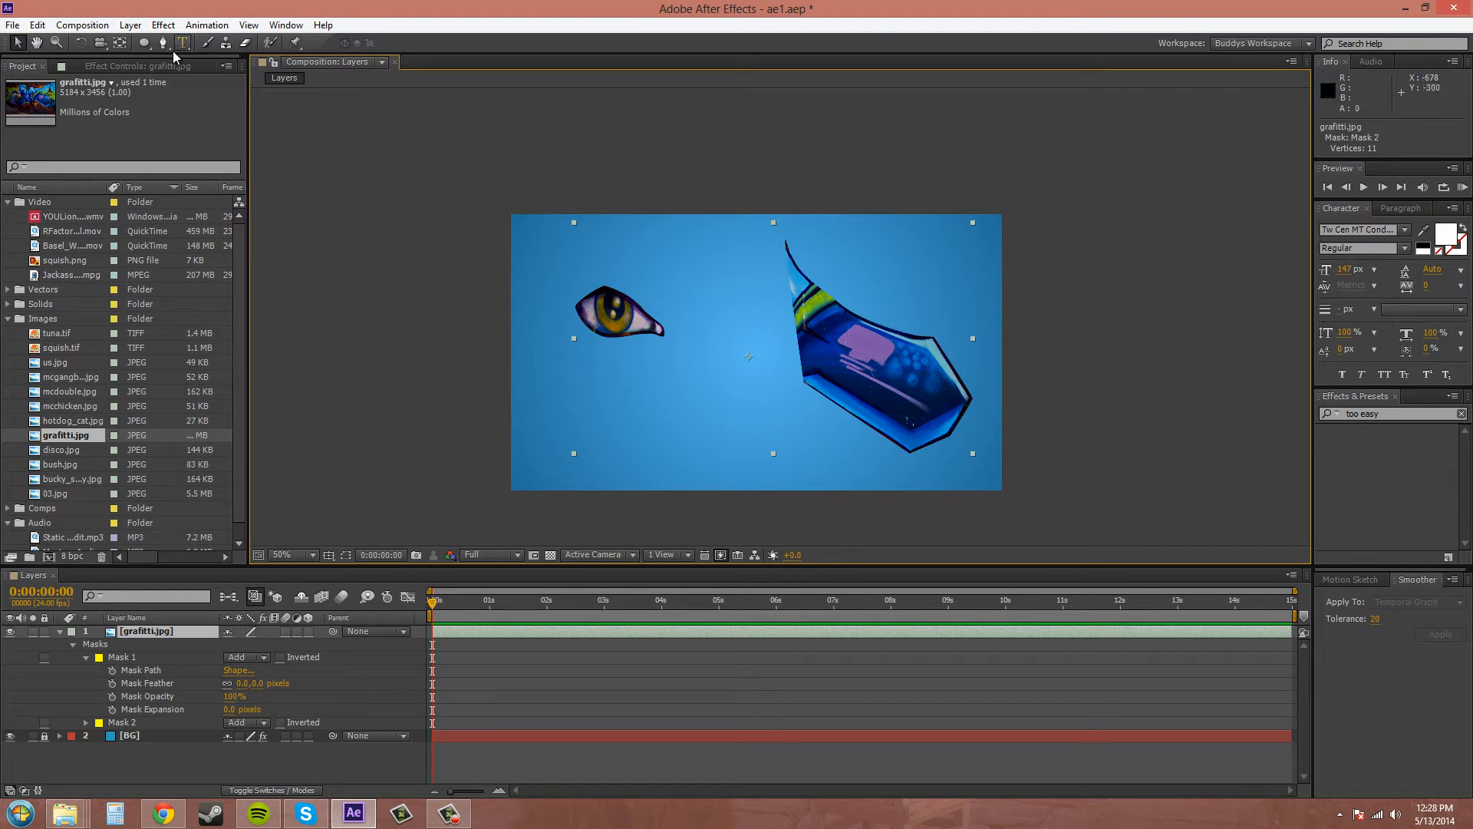
# Choose the Mask Feather tool and select the RFactory_LosGlobos_Final.mov club footage.
pyautogui.click(162, 43)
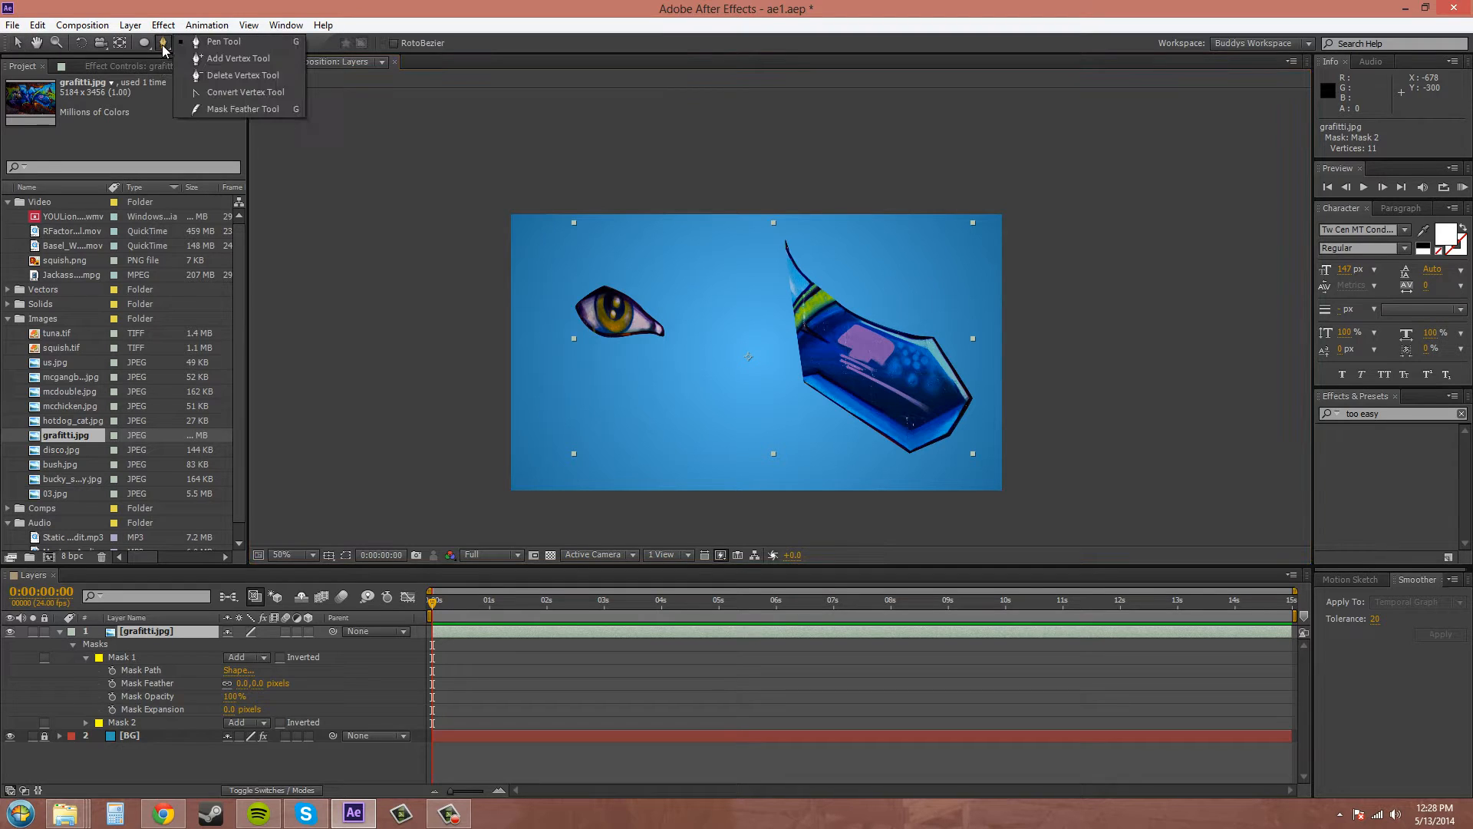
pyautogui.click(244, 108)
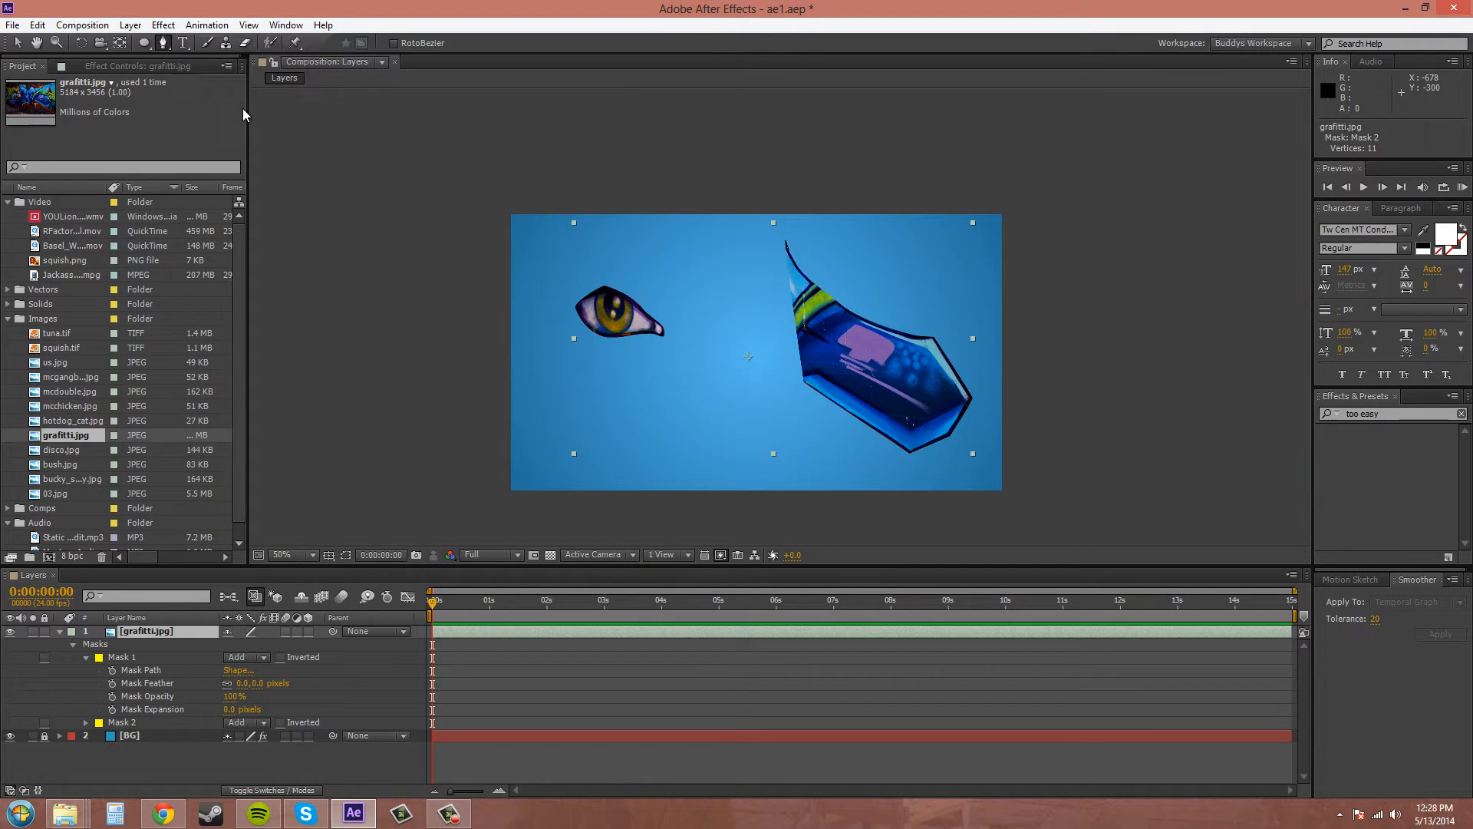
pyautogui.click(293, 553)
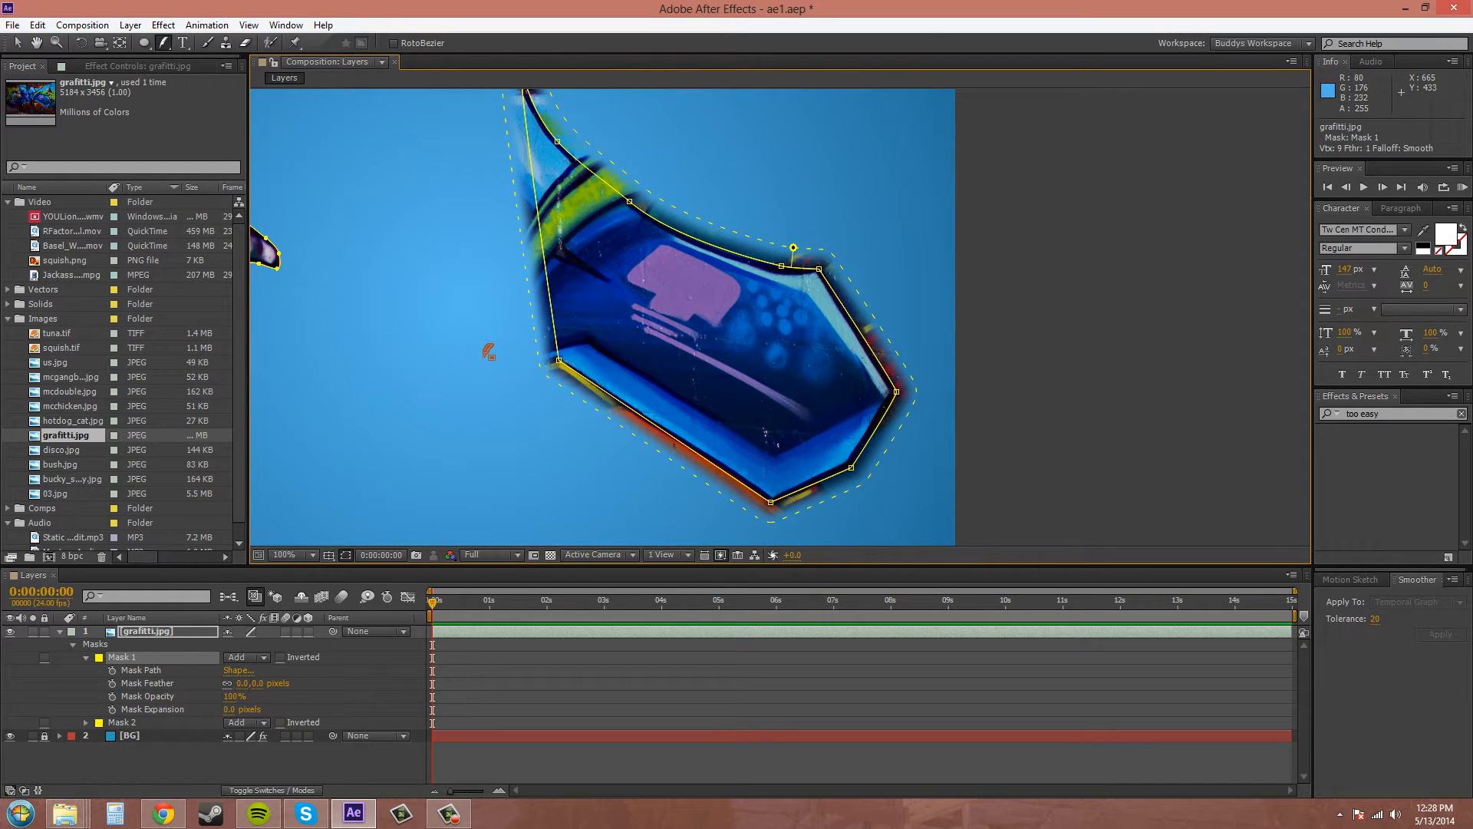
pyautogui.moveTo(486, 364)
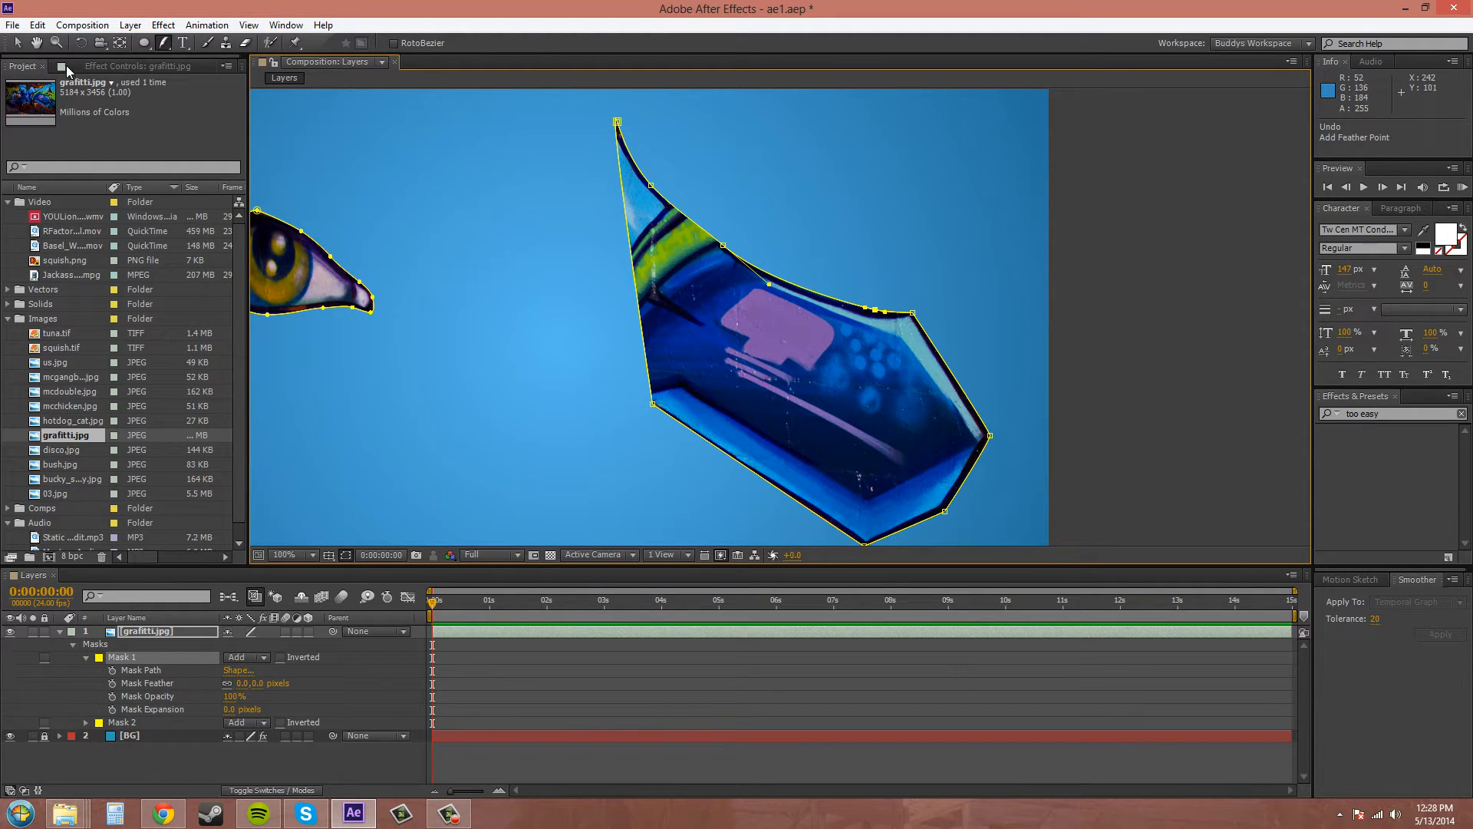
pyautogui.moveTo(606, 373)
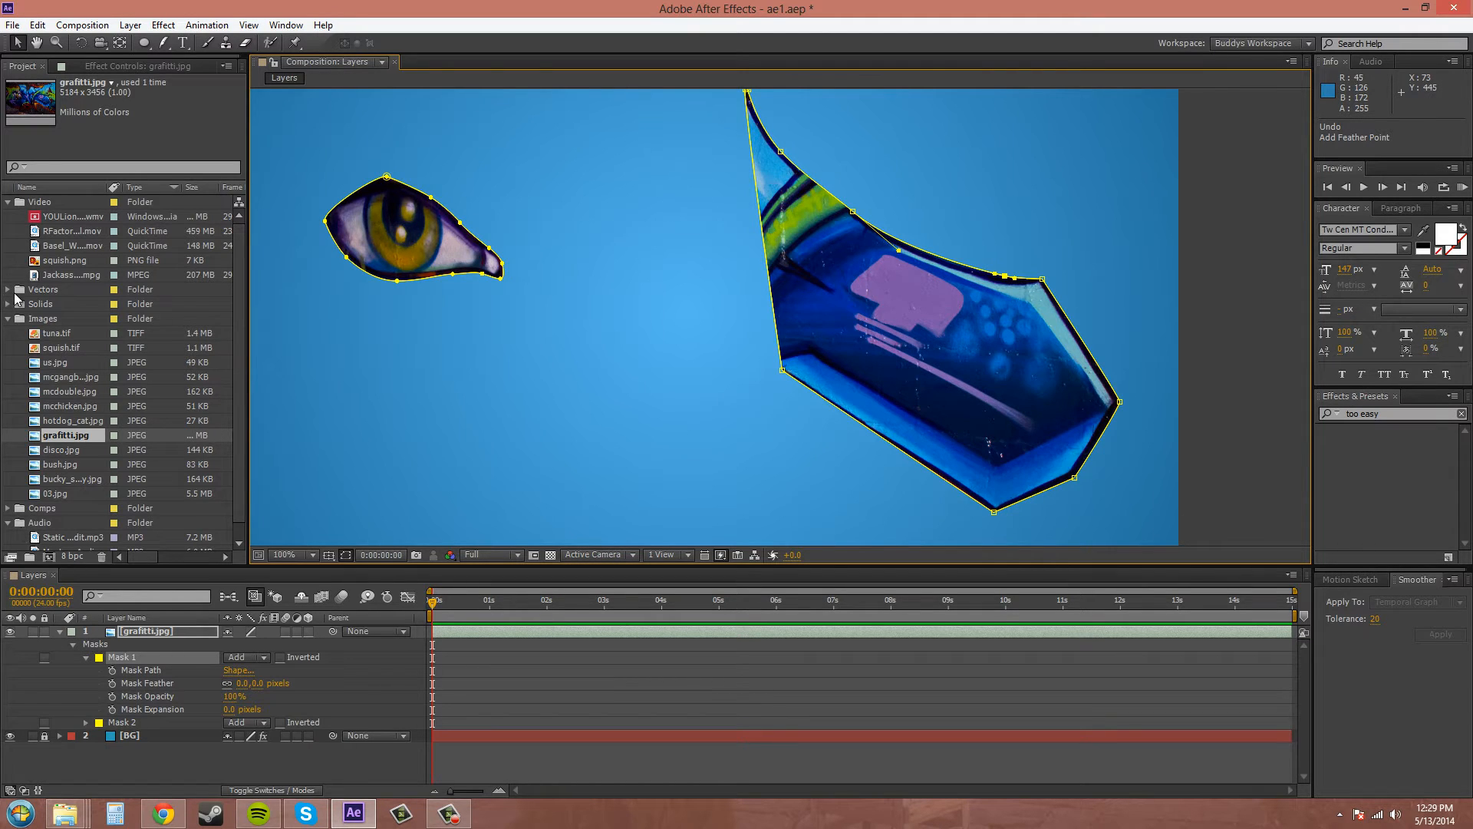
pyautogui.click(8, 318)
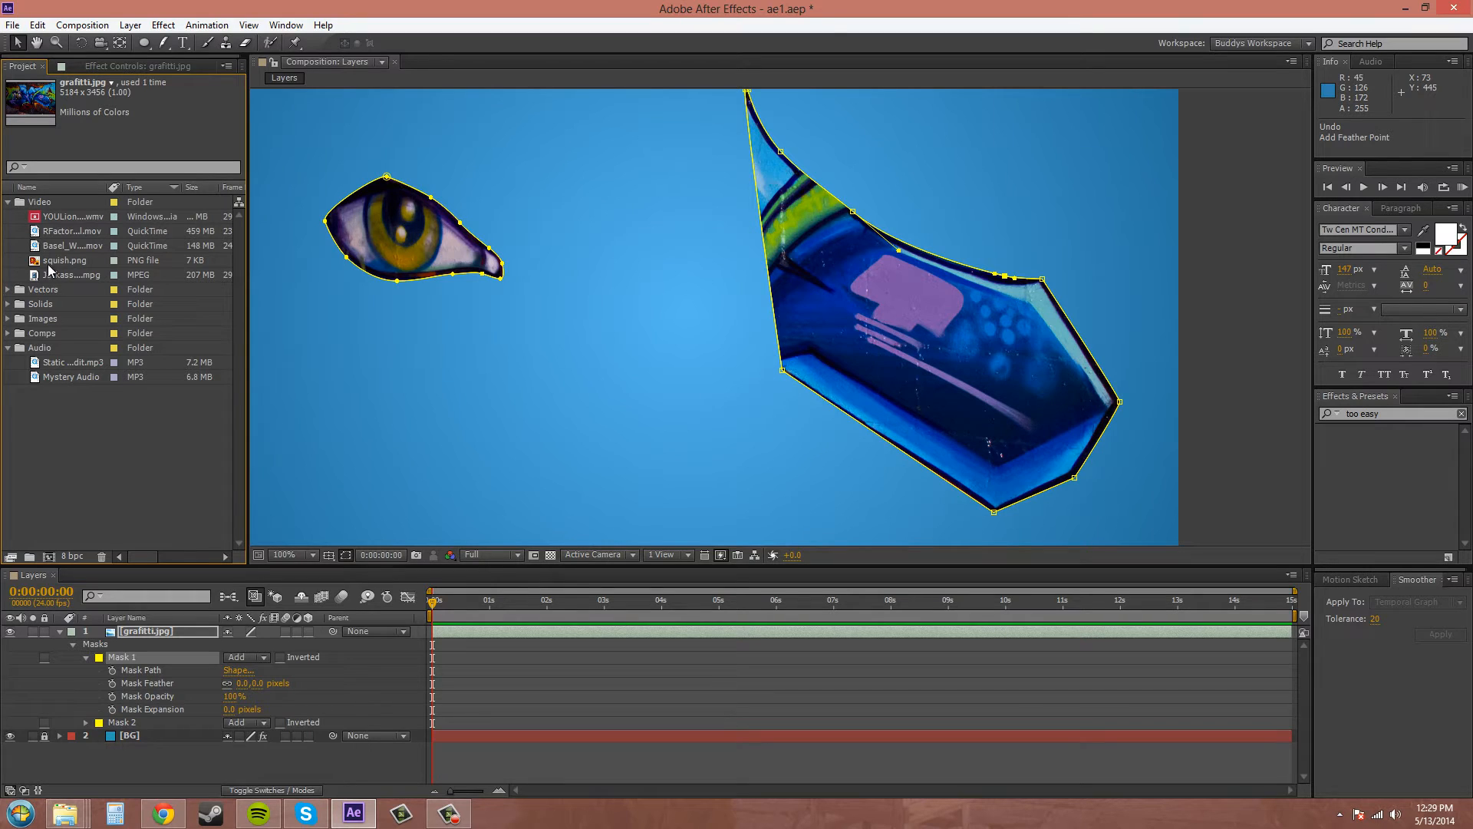
pyautogui.click(72, 231)
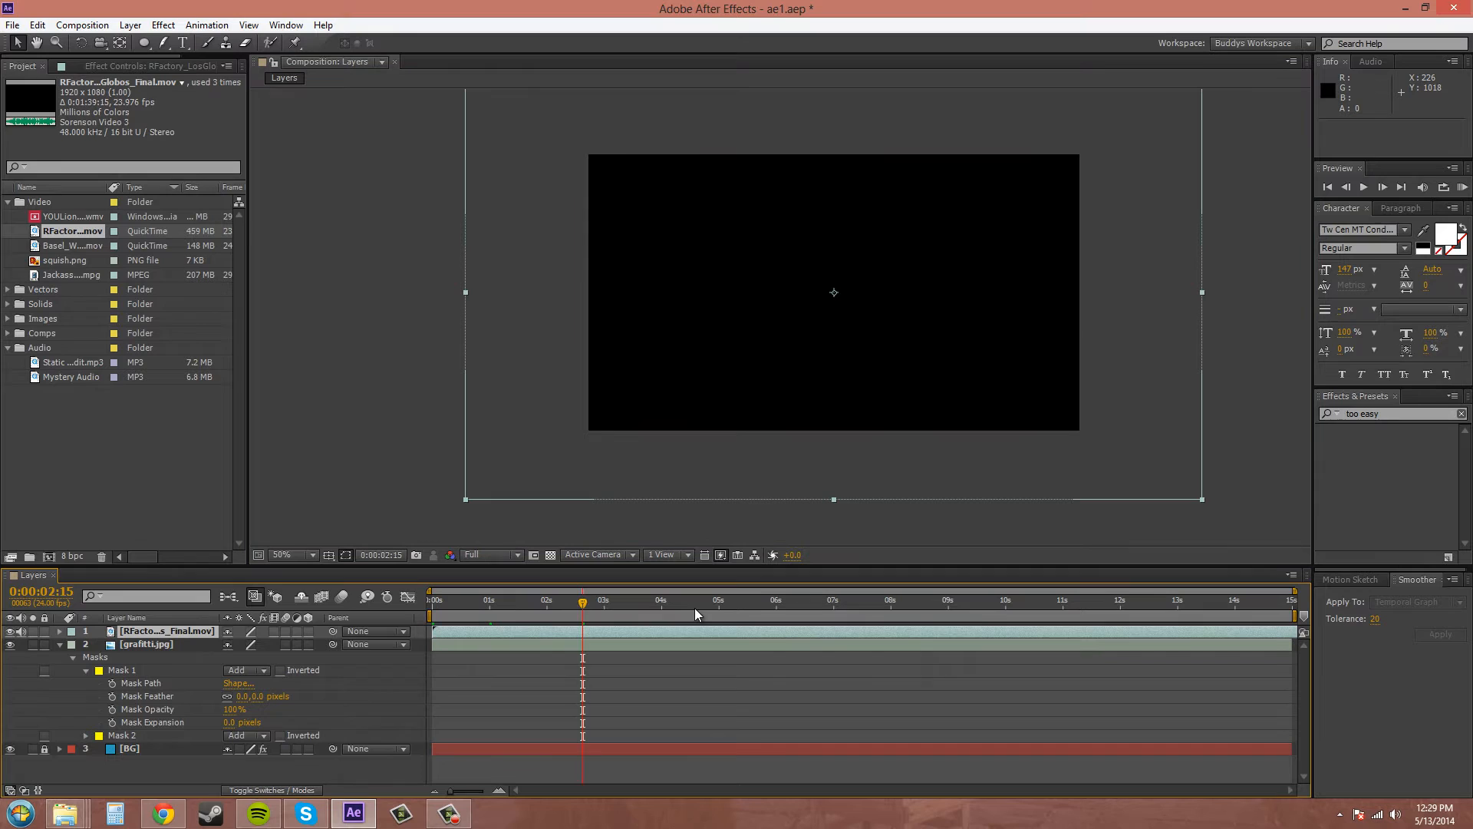
# Jump to 12:06, scale the footage to 70%, and magnify the blurred hand to 200%.
pyautogui.click(962, 599)
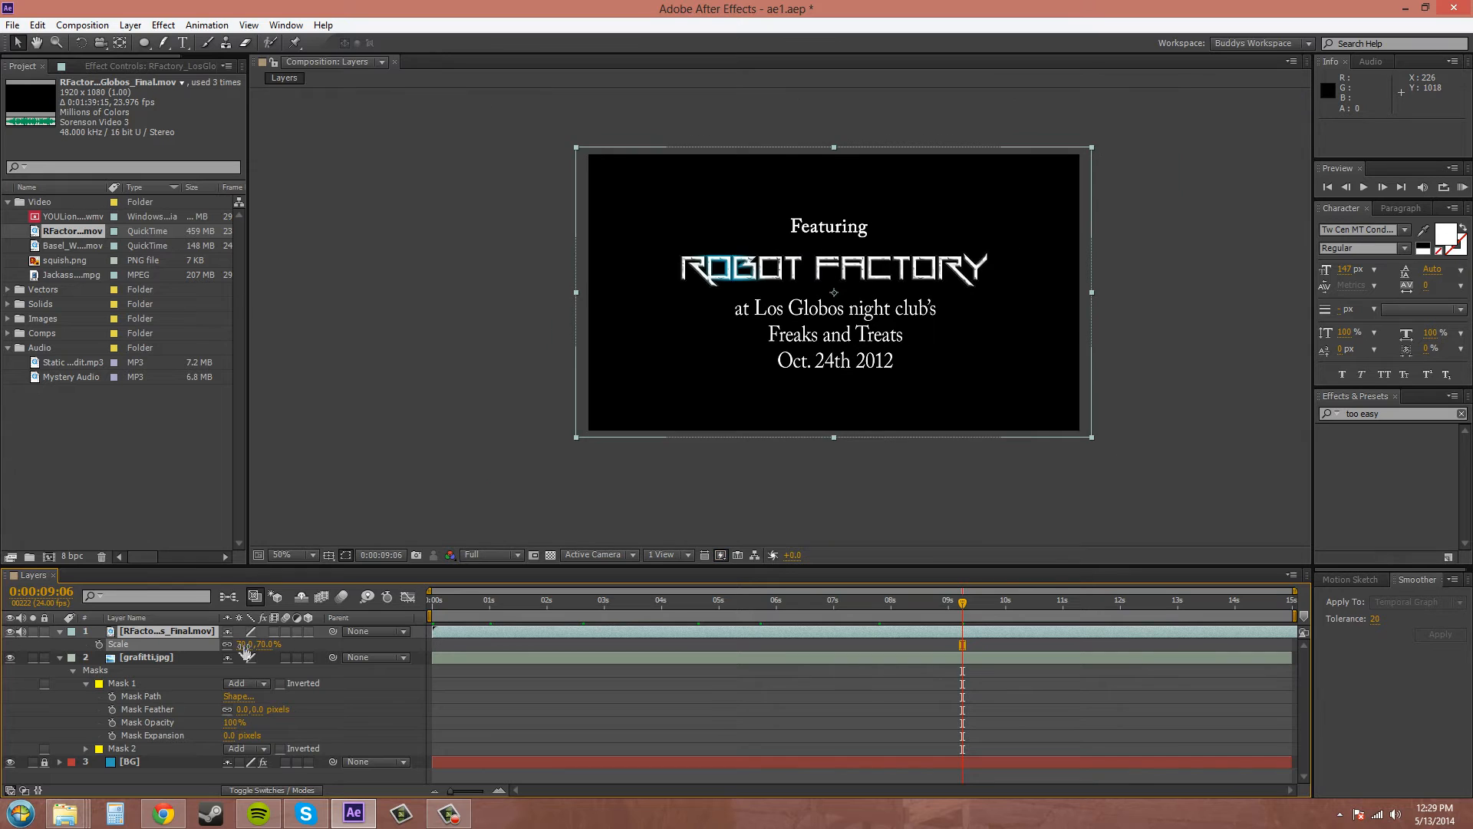
pyautogui.click(285, 554)
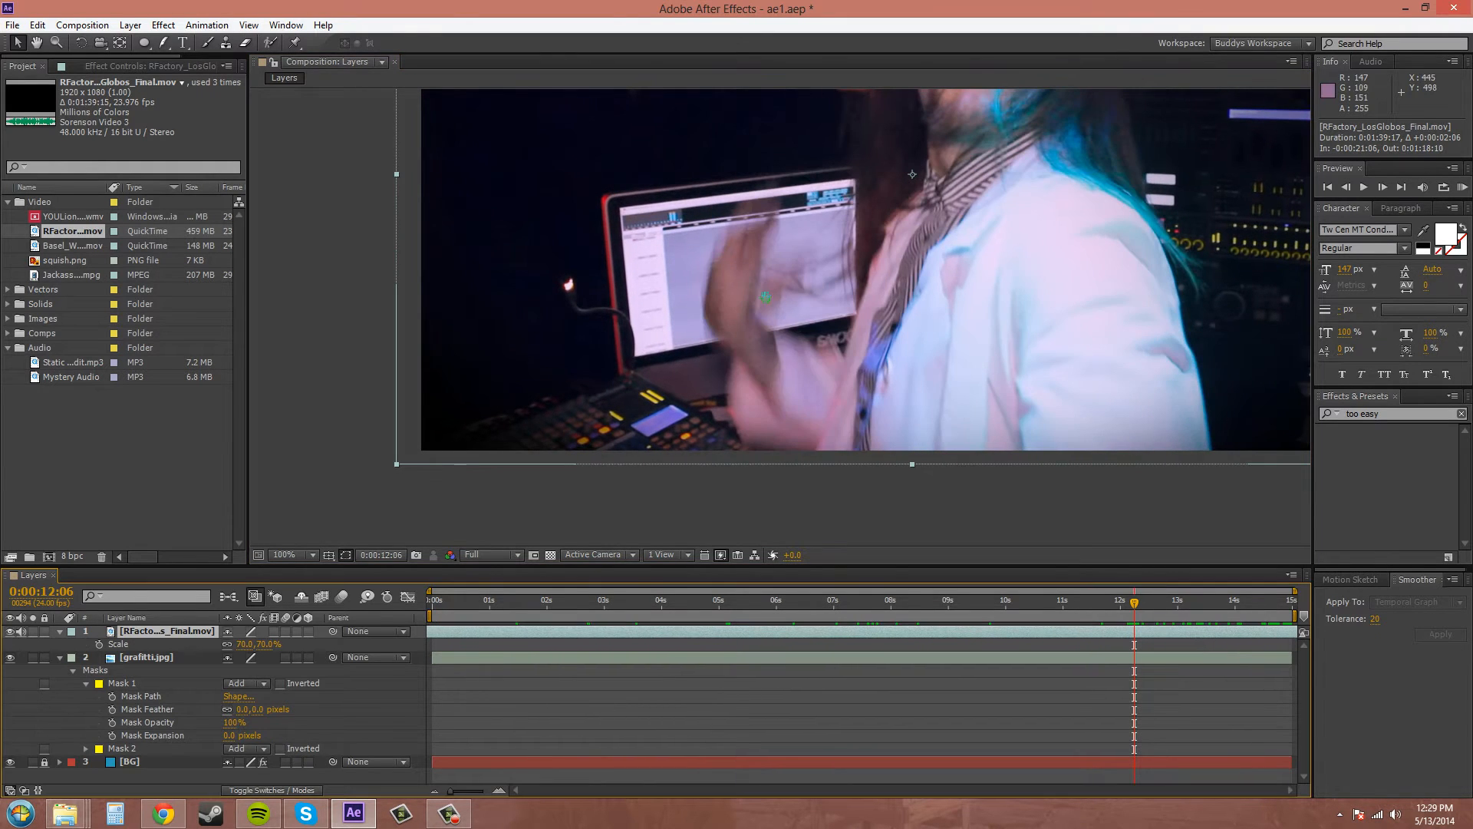
pyautogui.click(294, 554)
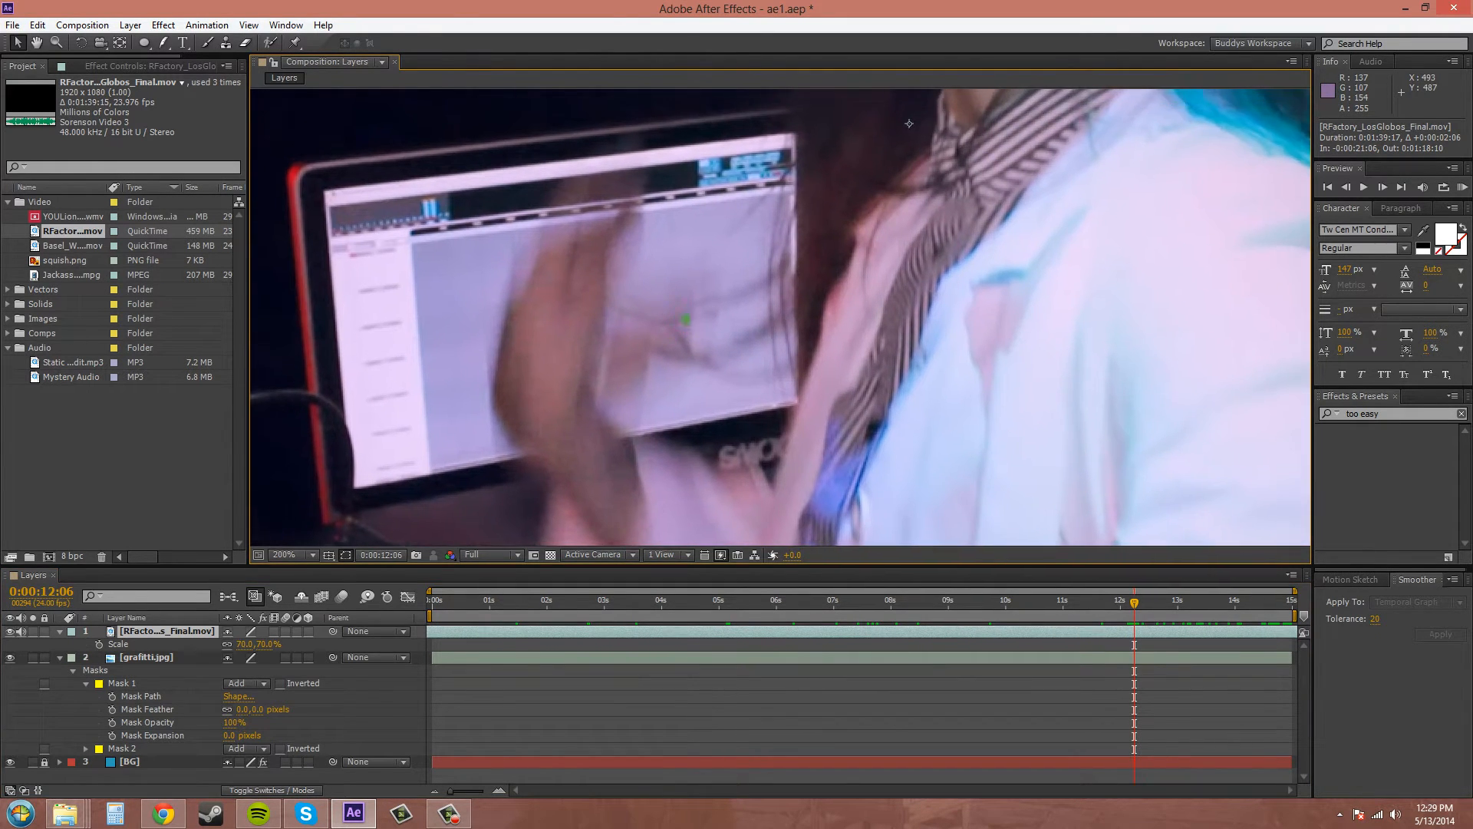
pyautogui.click(312, 554)
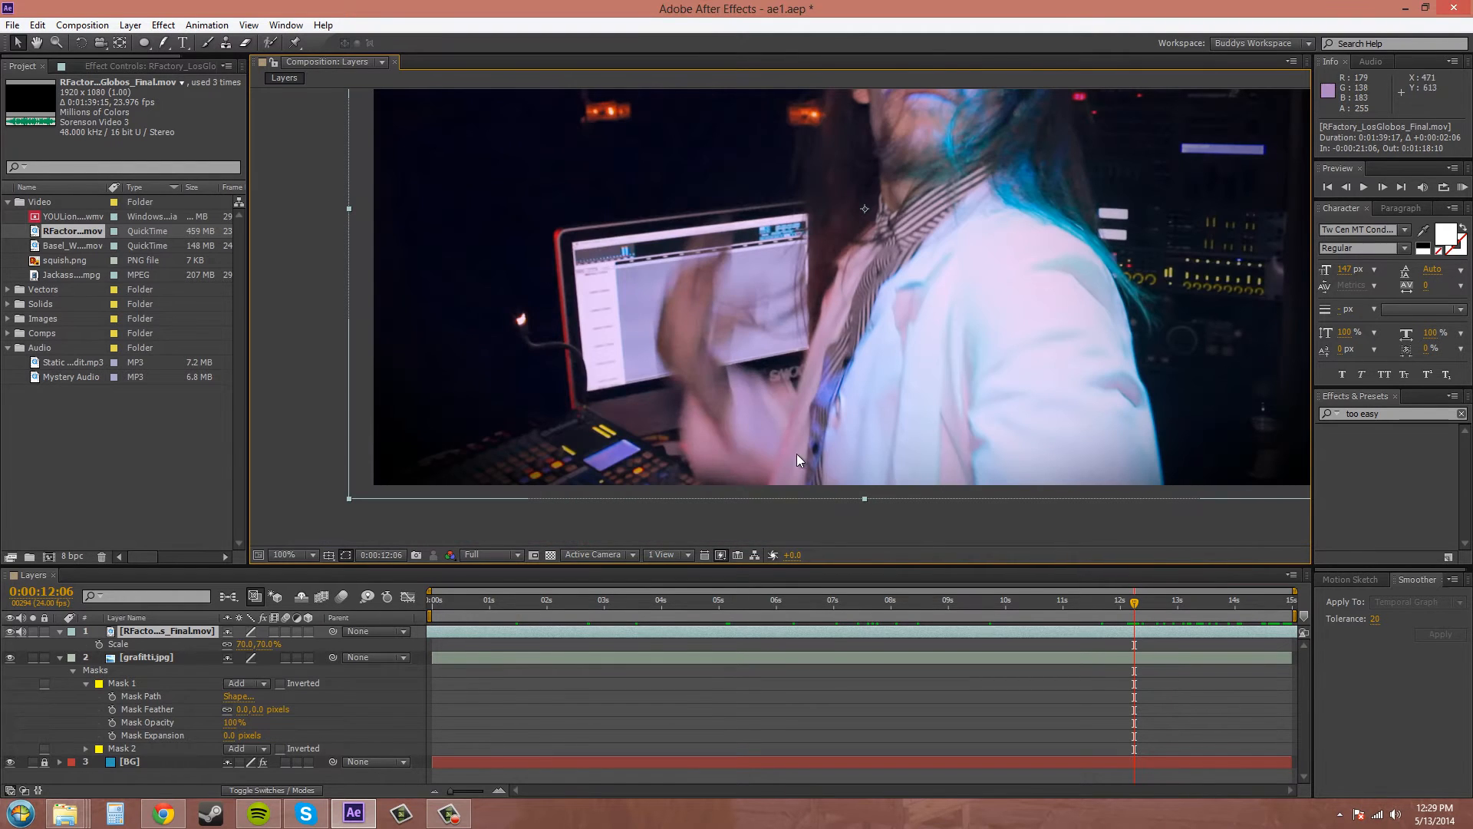
pyautogui.moveTo(676, 268)
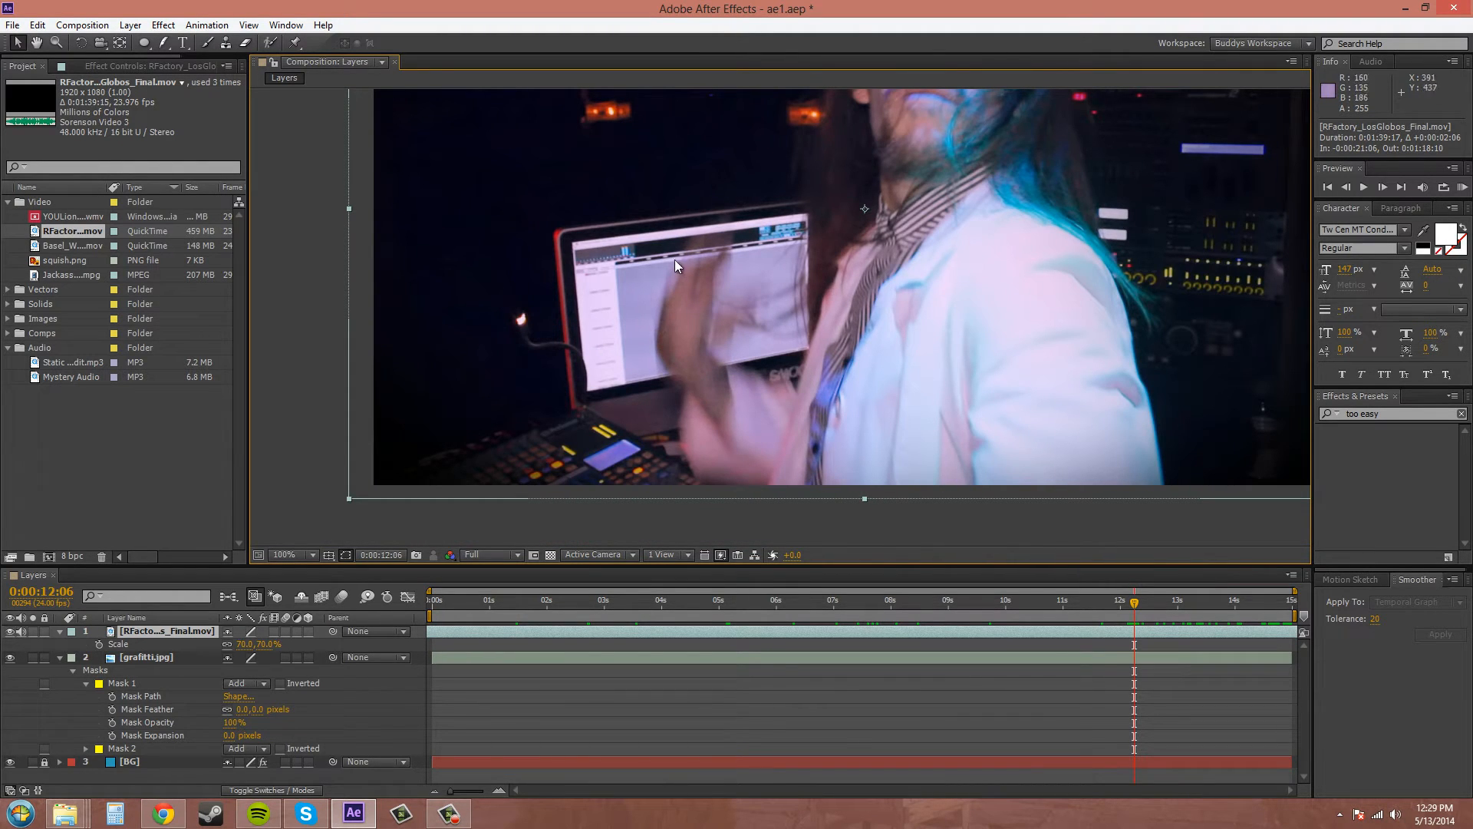
pyautogui.moveTo(667, 378)
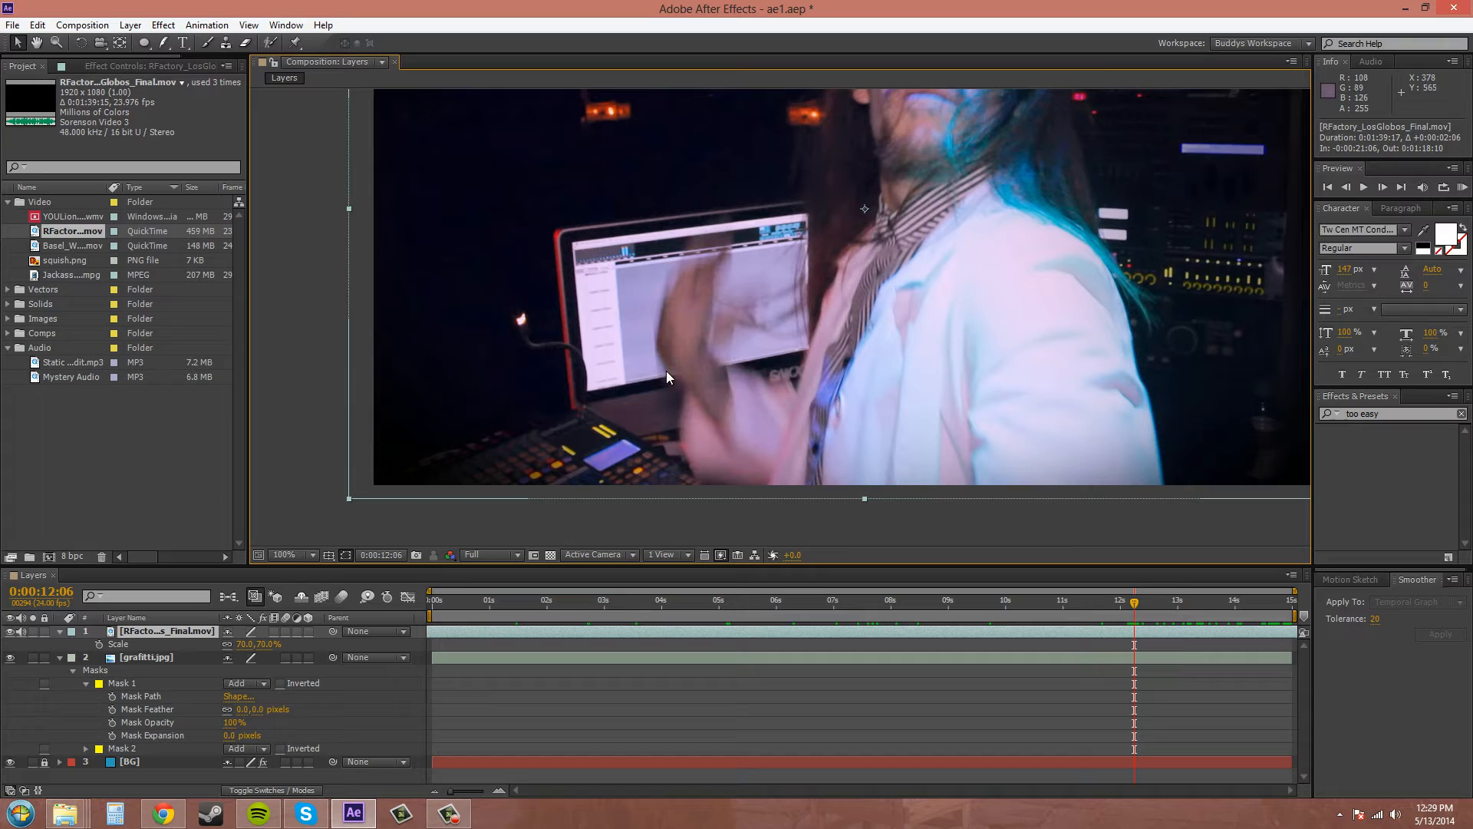
pyautogui.click(194, 42)
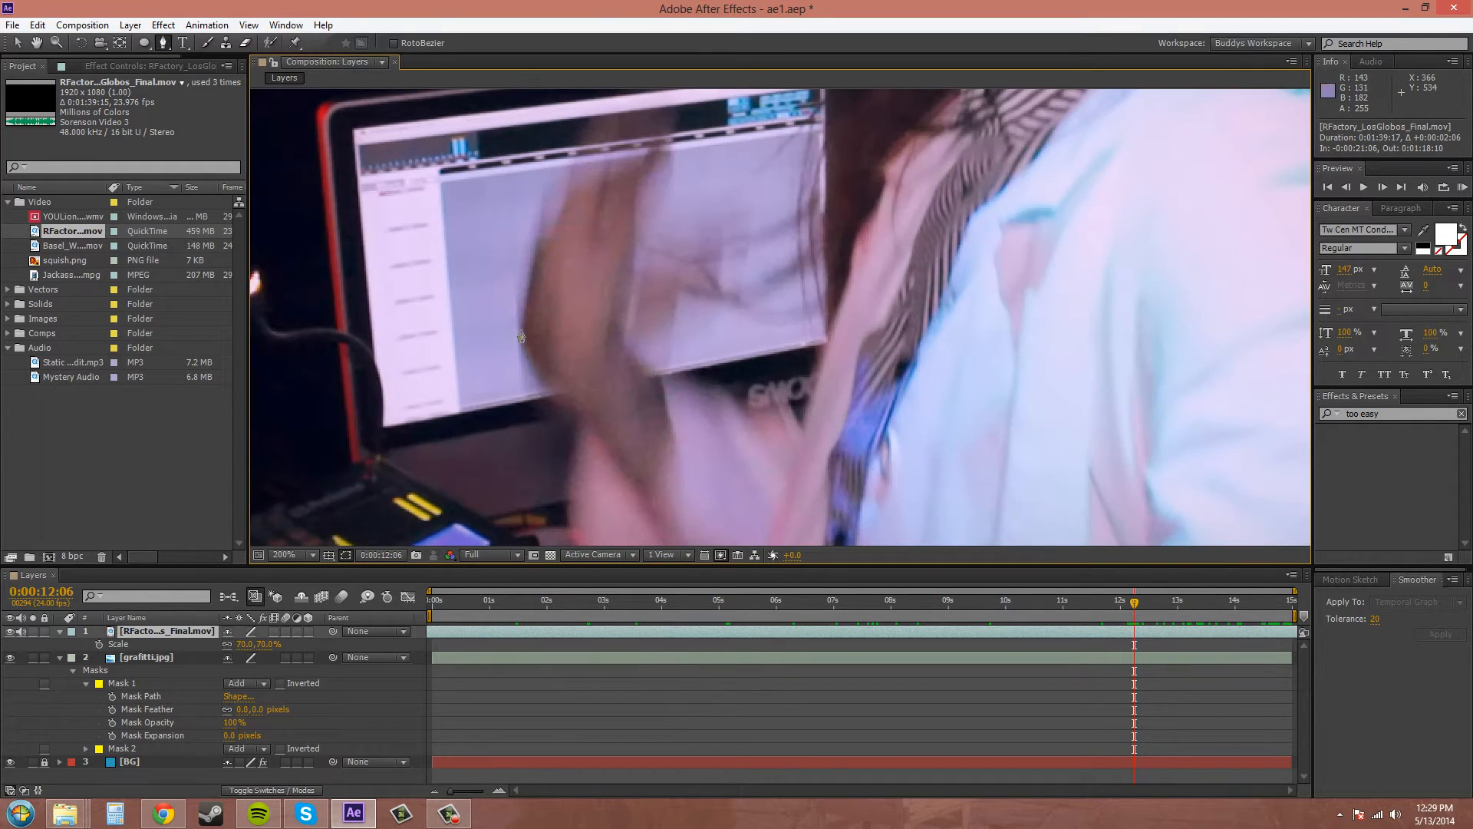
# Add a feather point to the hand mask with Mask Feather, then zoom to 100%.
pyautogui.click(575, 413)
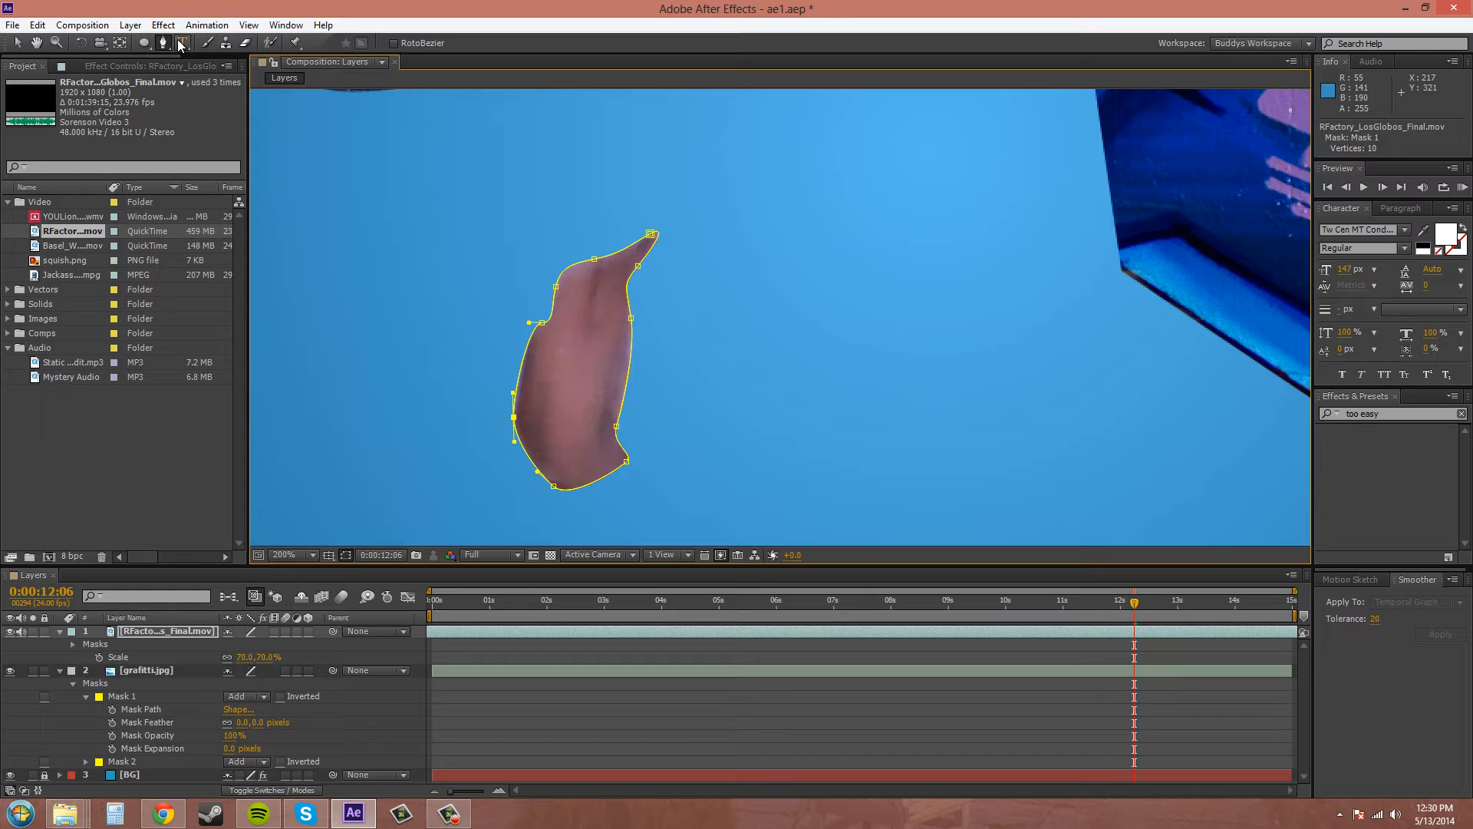
pyautogui.click(183, 43)
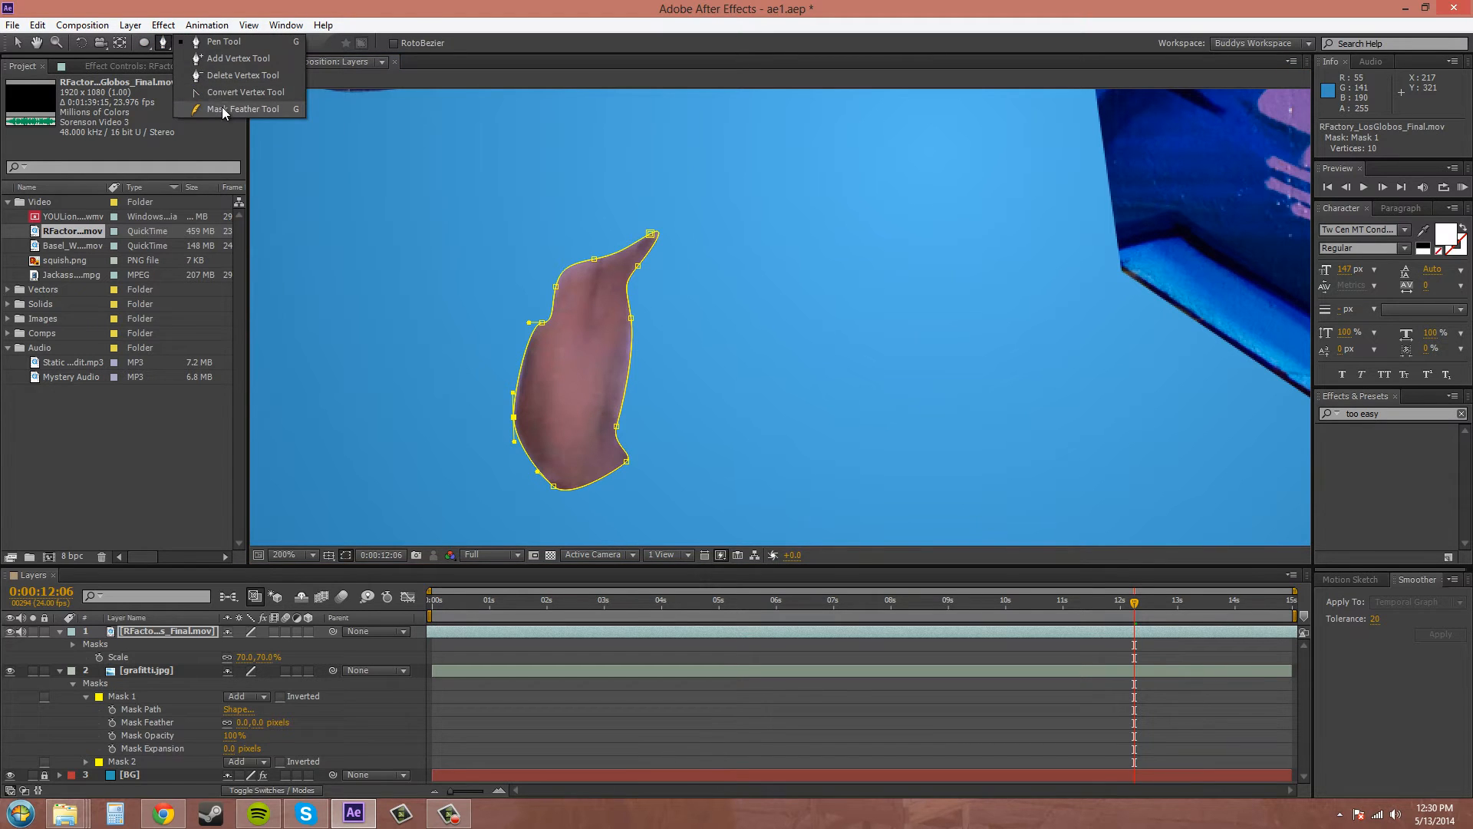
pyautogui.click(246, 109)
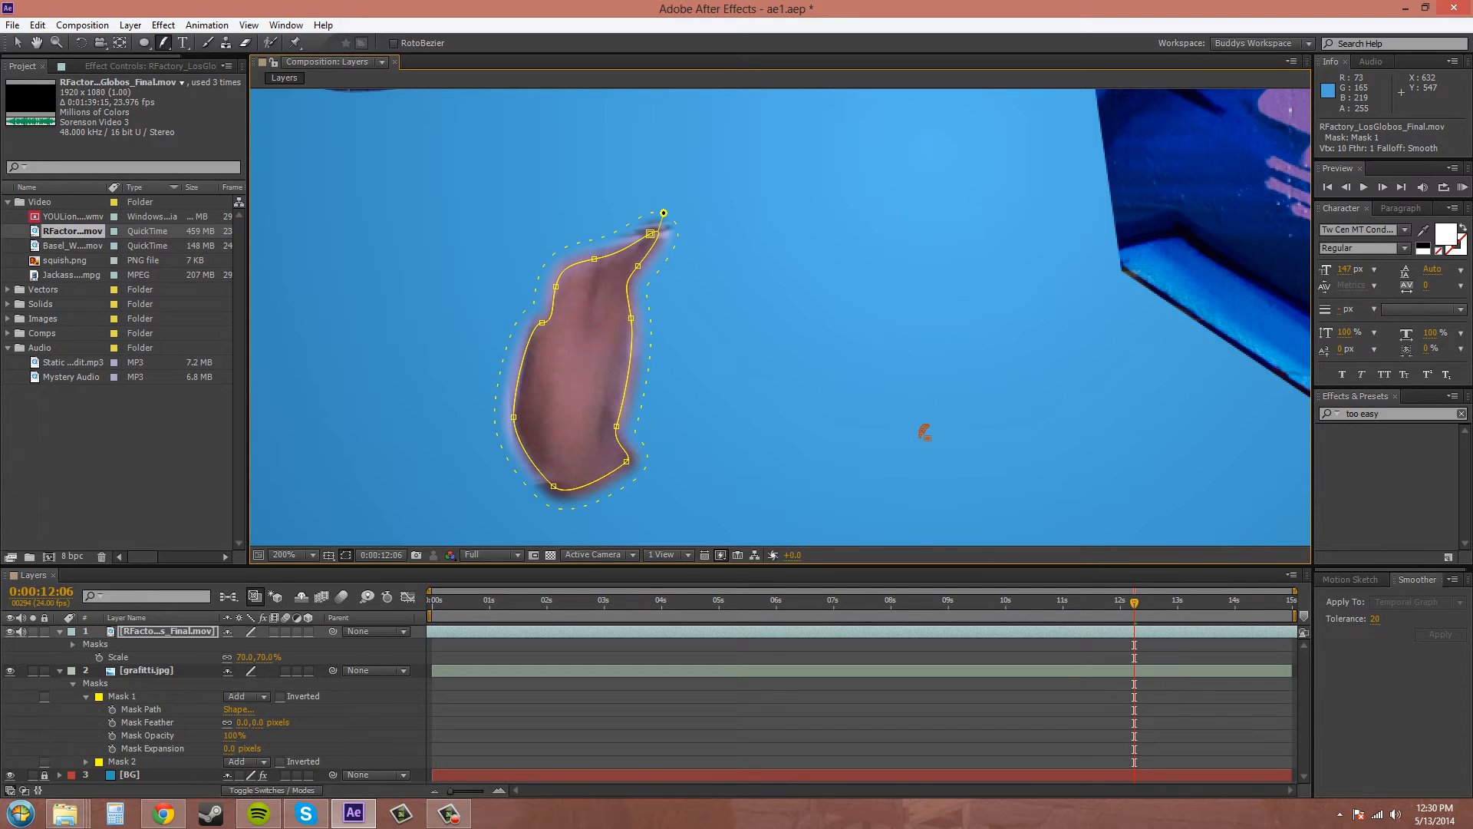
pyautogui.click(284, 554)
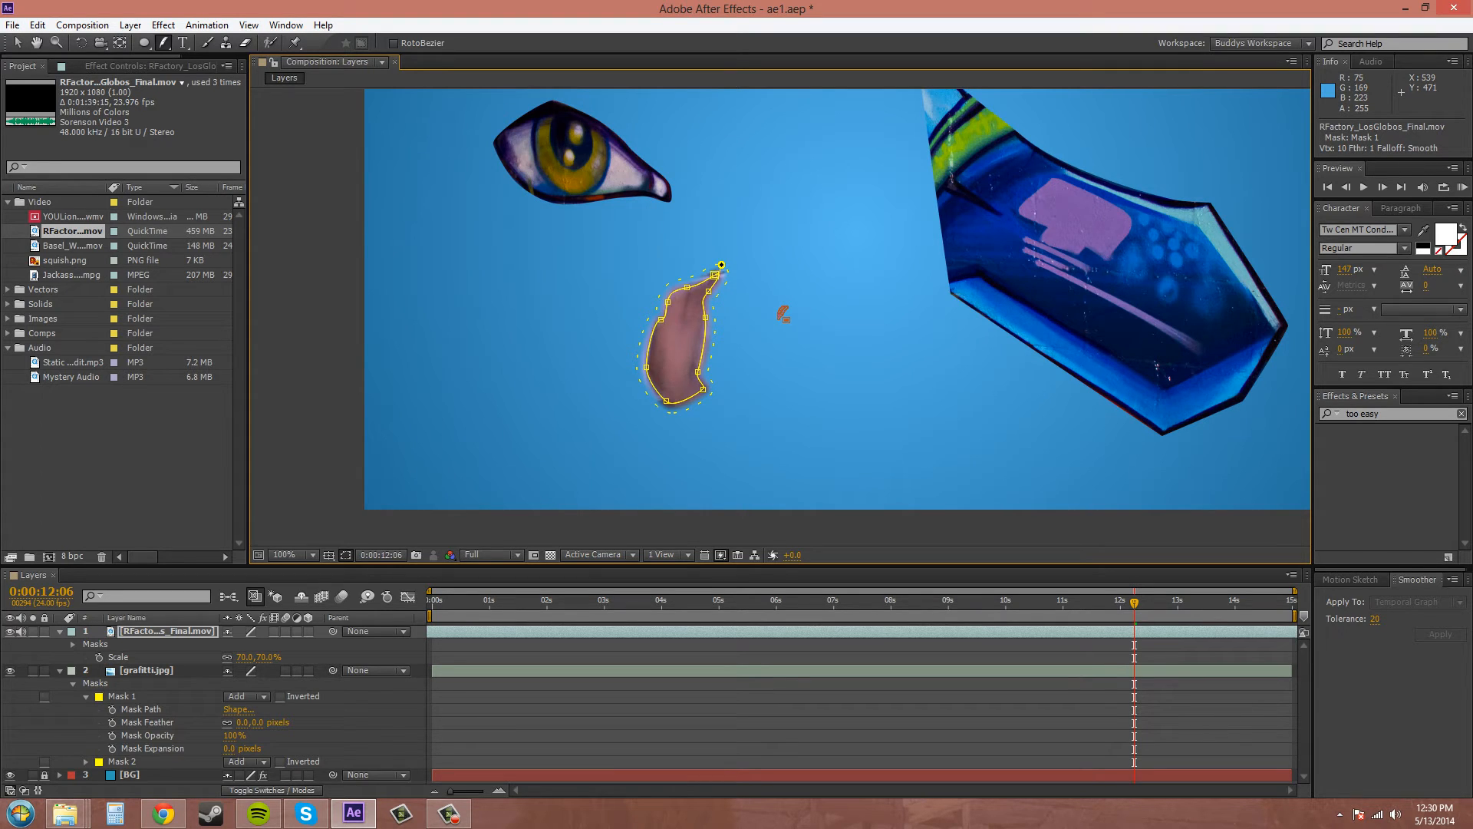
pyautogui.moveTo(346, 355)
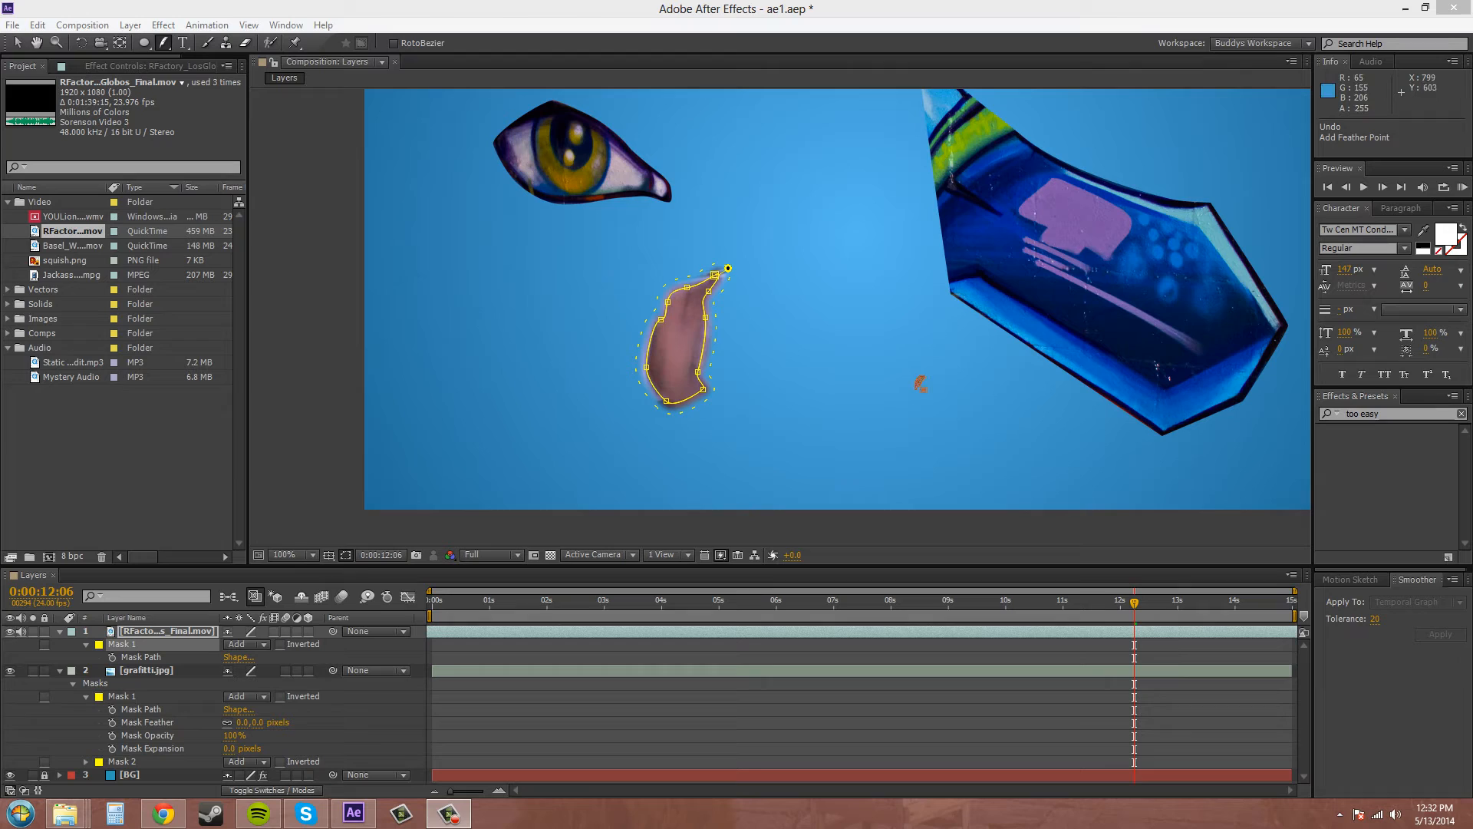
pyautogui.moveTo(728, 271)
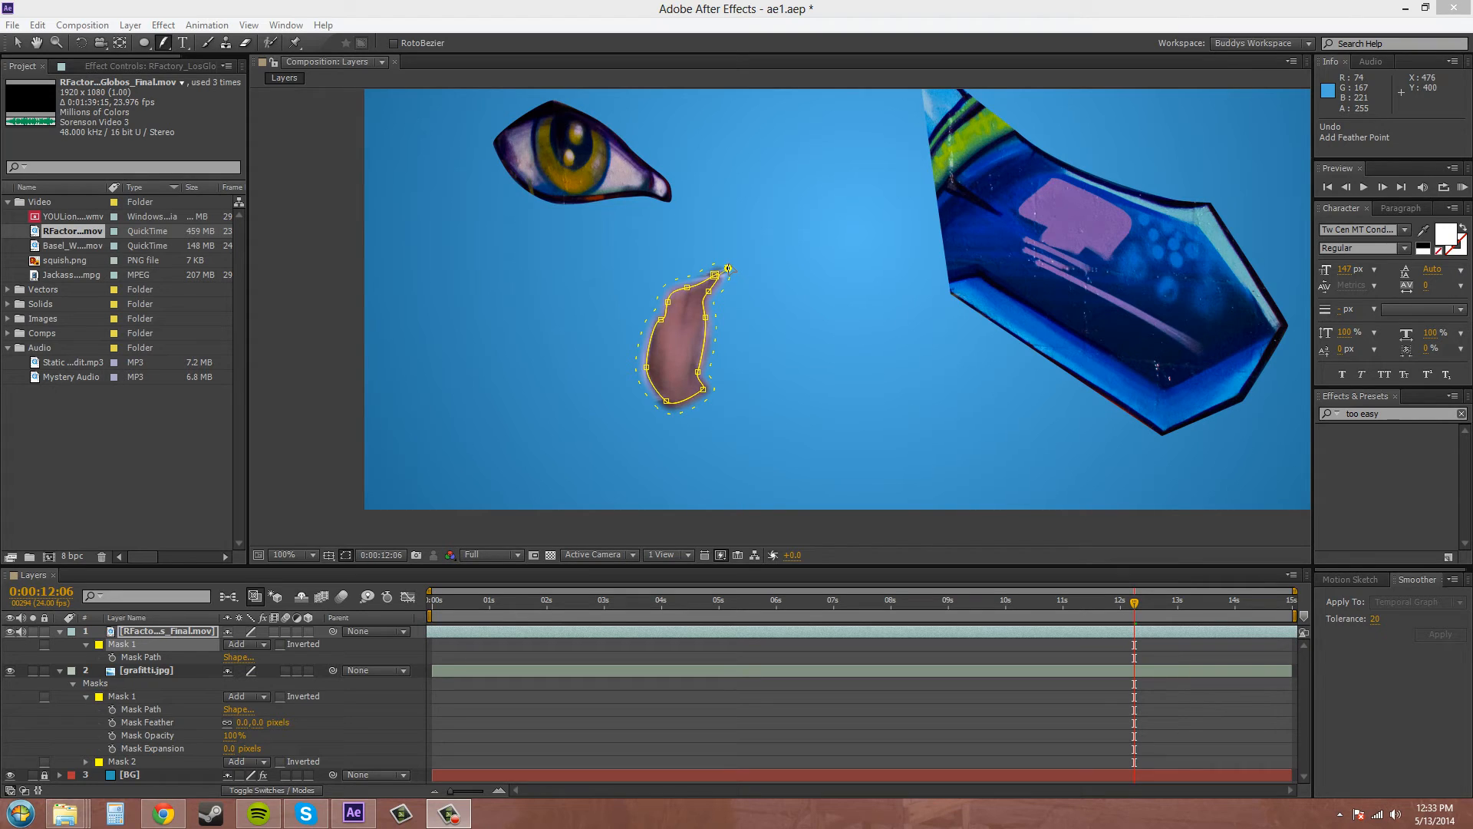
pyautogui.moveTo(652, 343)
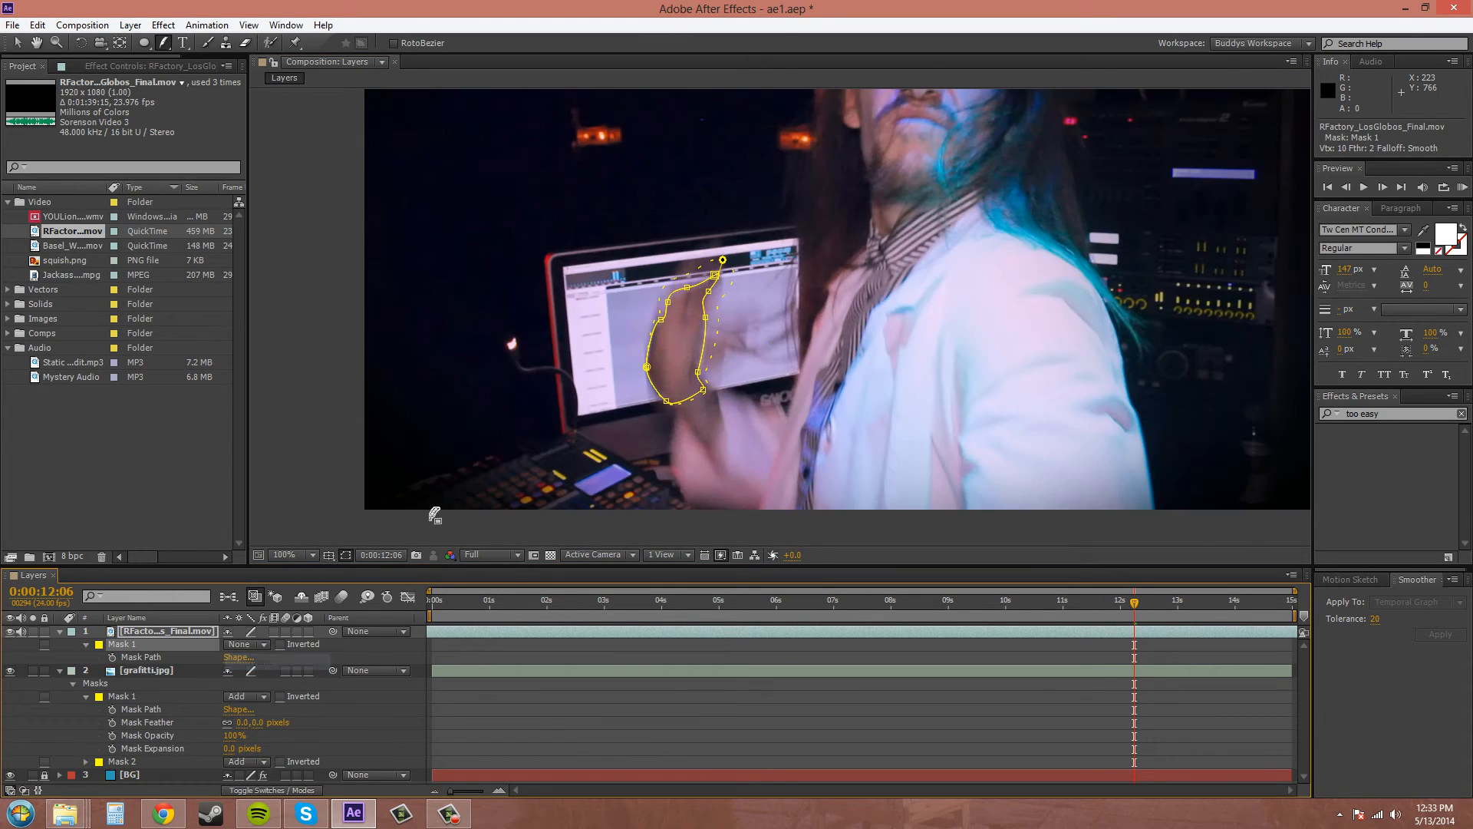
# Zoom the viewer to 200% to inspect the second feather point near the motion blur.
pyautogui.click(284, 554)
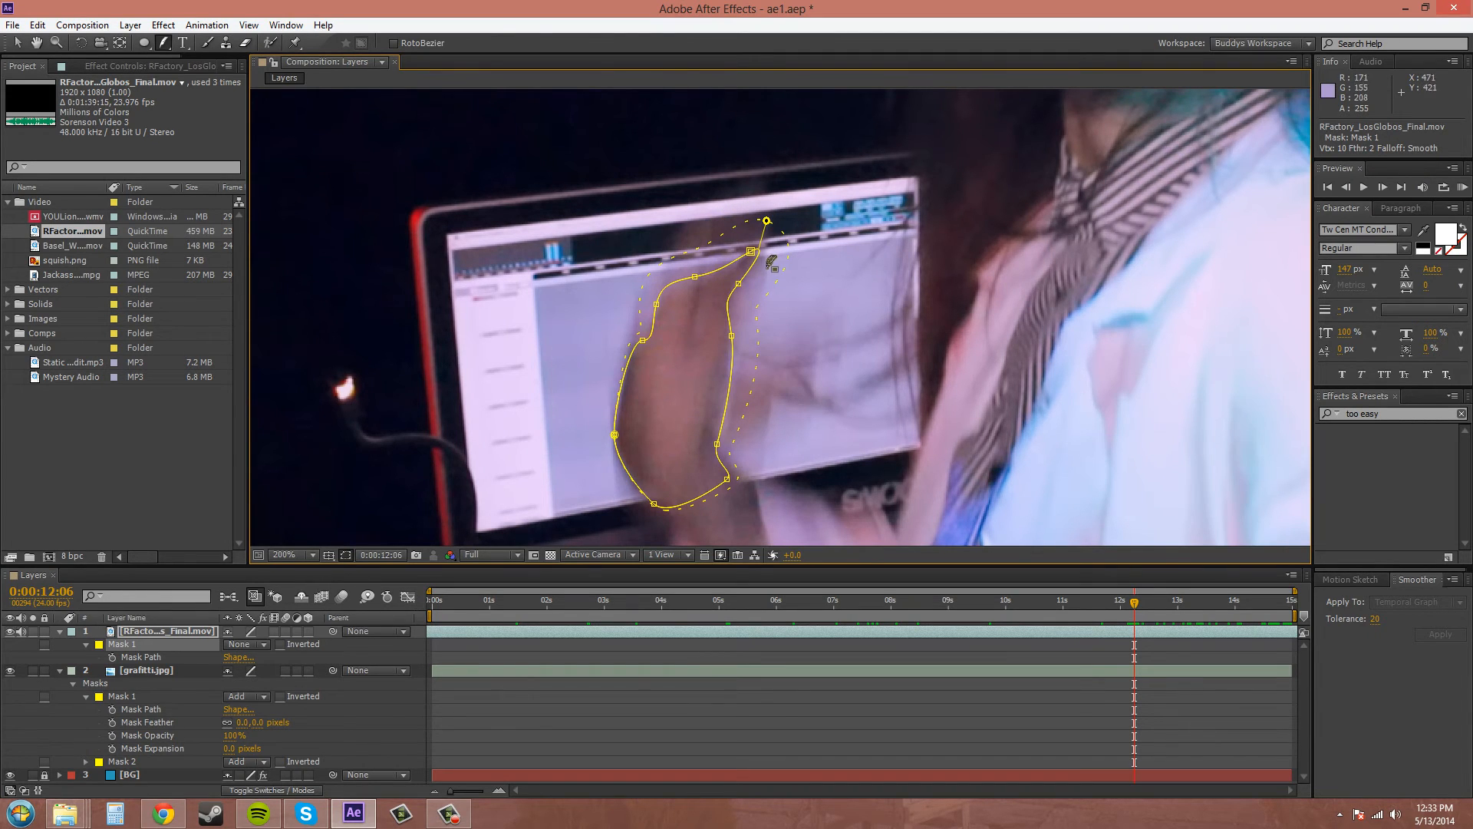
pyautogui.moveTo(635, 460)
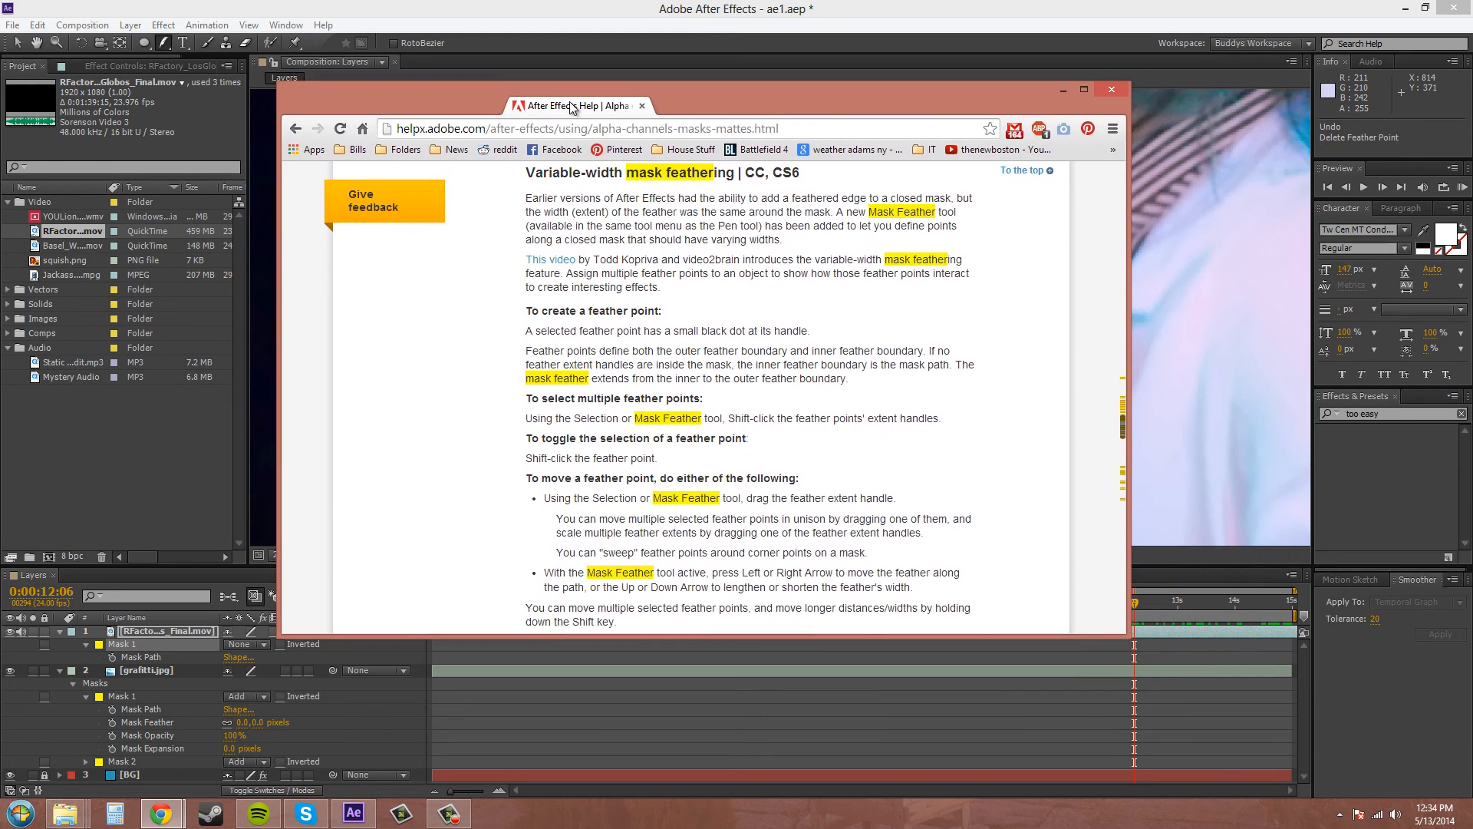
# Maximize Chrome and scroll the feathering help page to 'Delete a feather point'.
pyautogui.click(1083, 89)
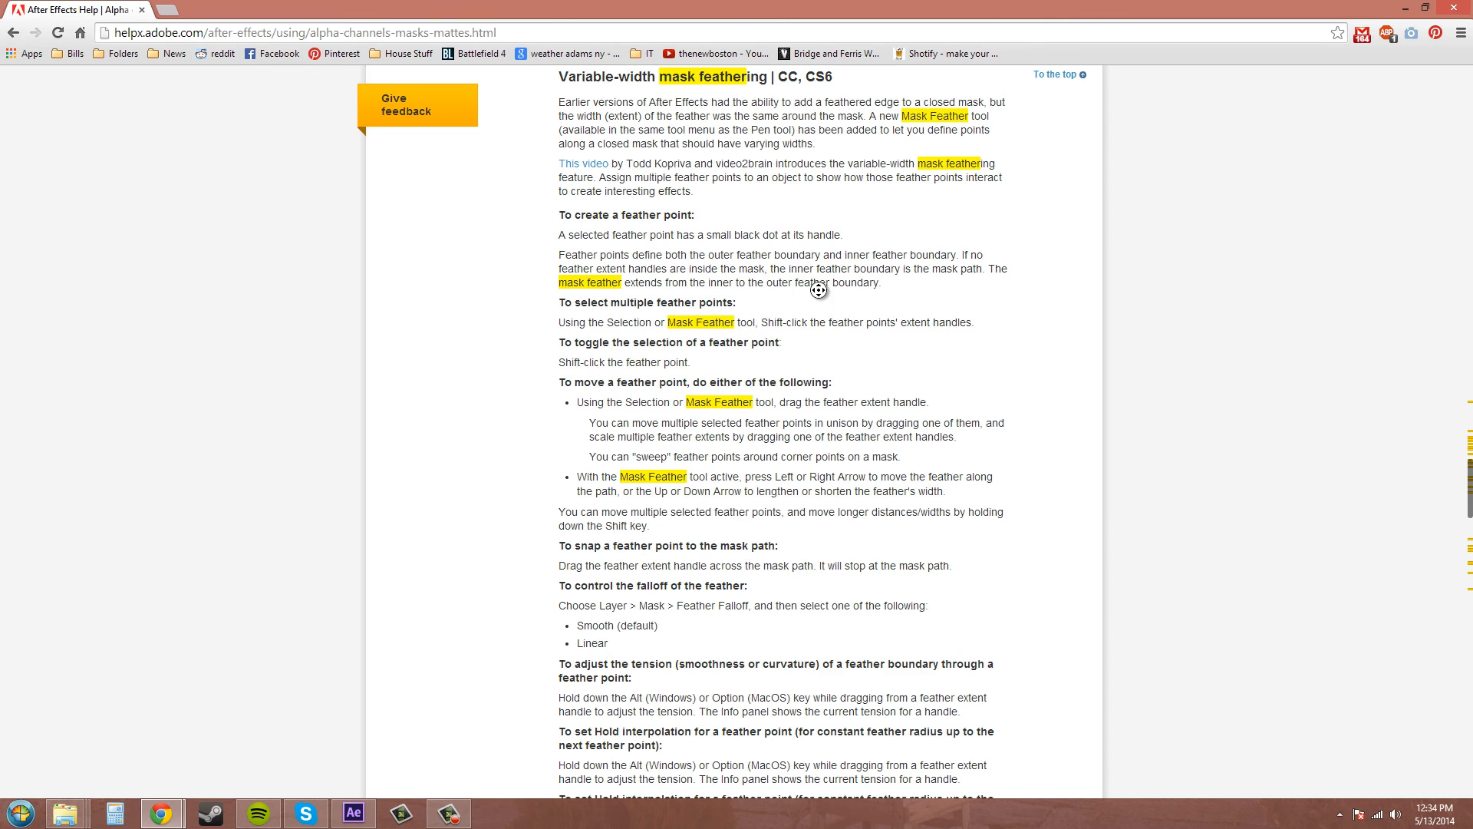
pyautogui.scroll(-3)
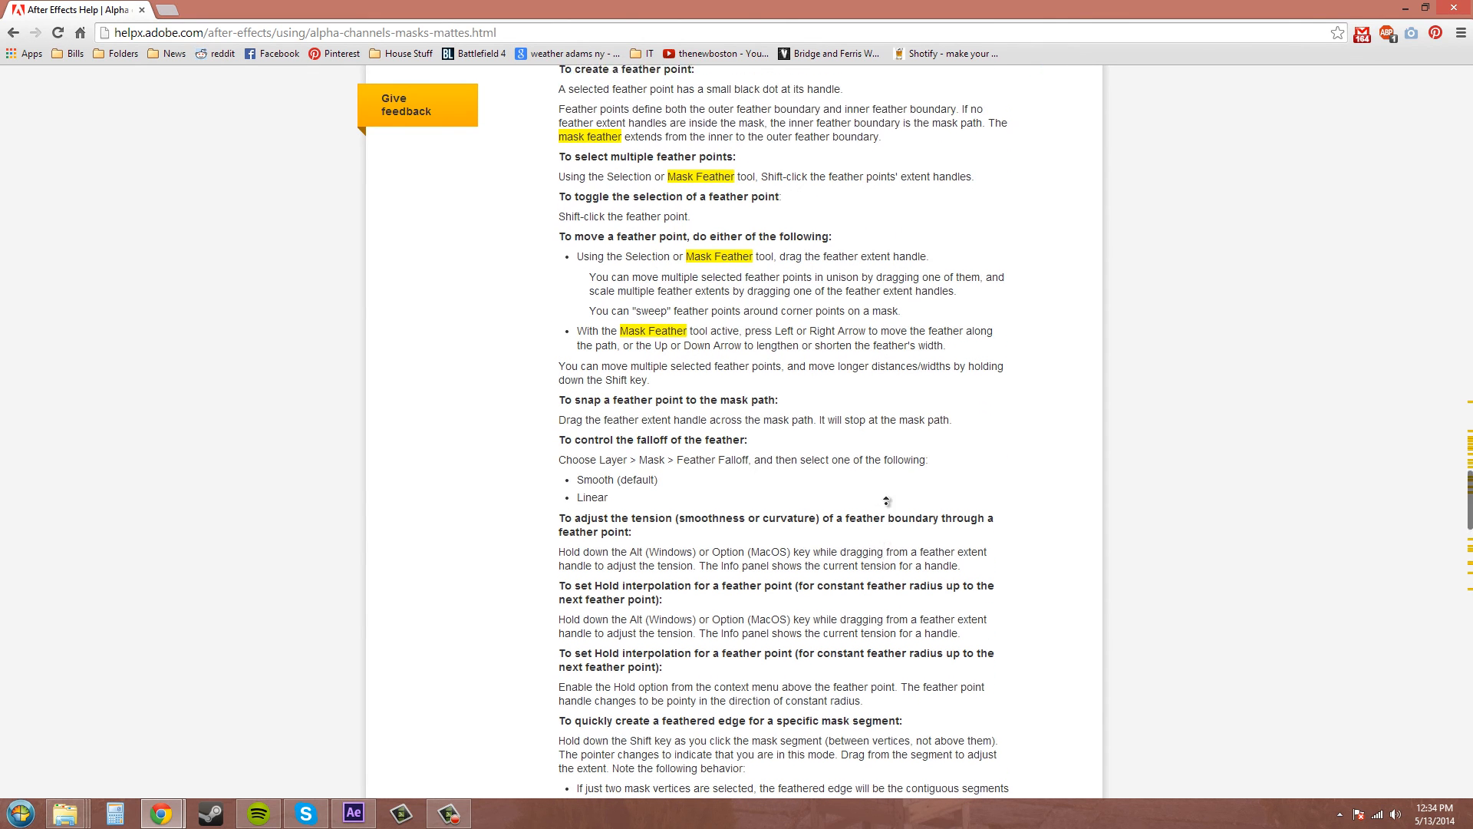
pyautogui.scroll(3)
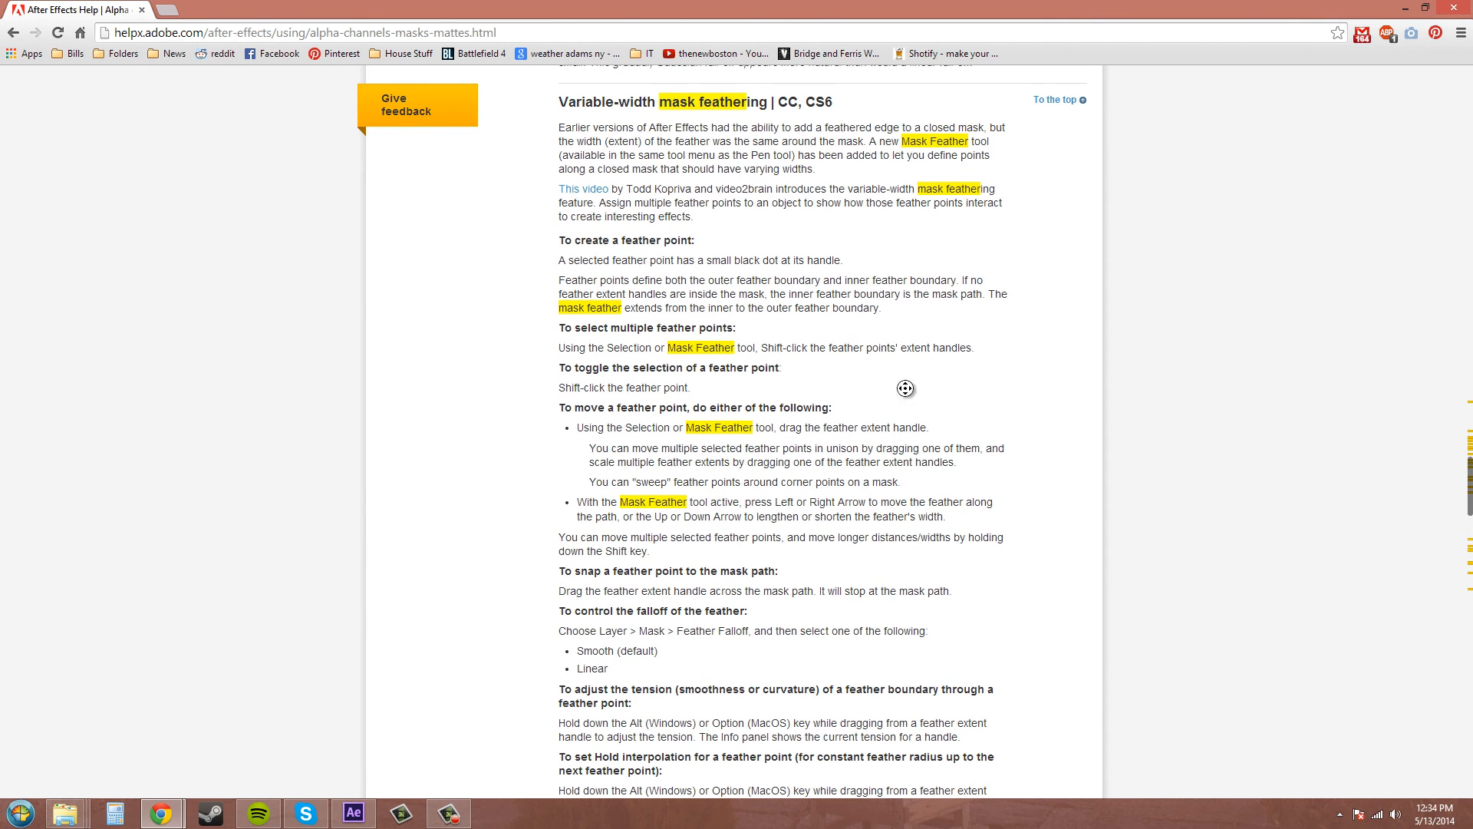
pyautogui.scroll(-3)
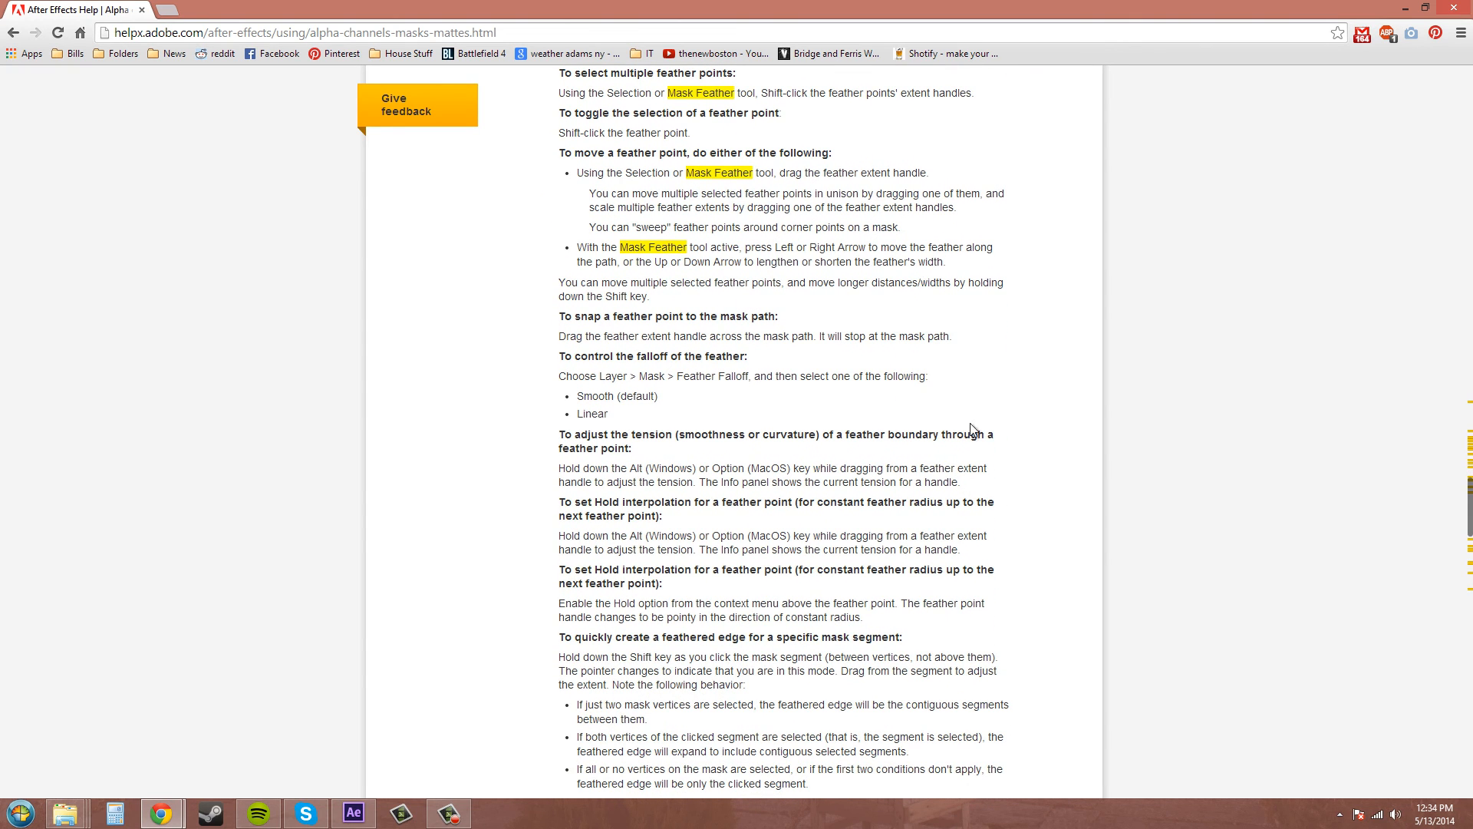
pyautogui.scroll(-3)
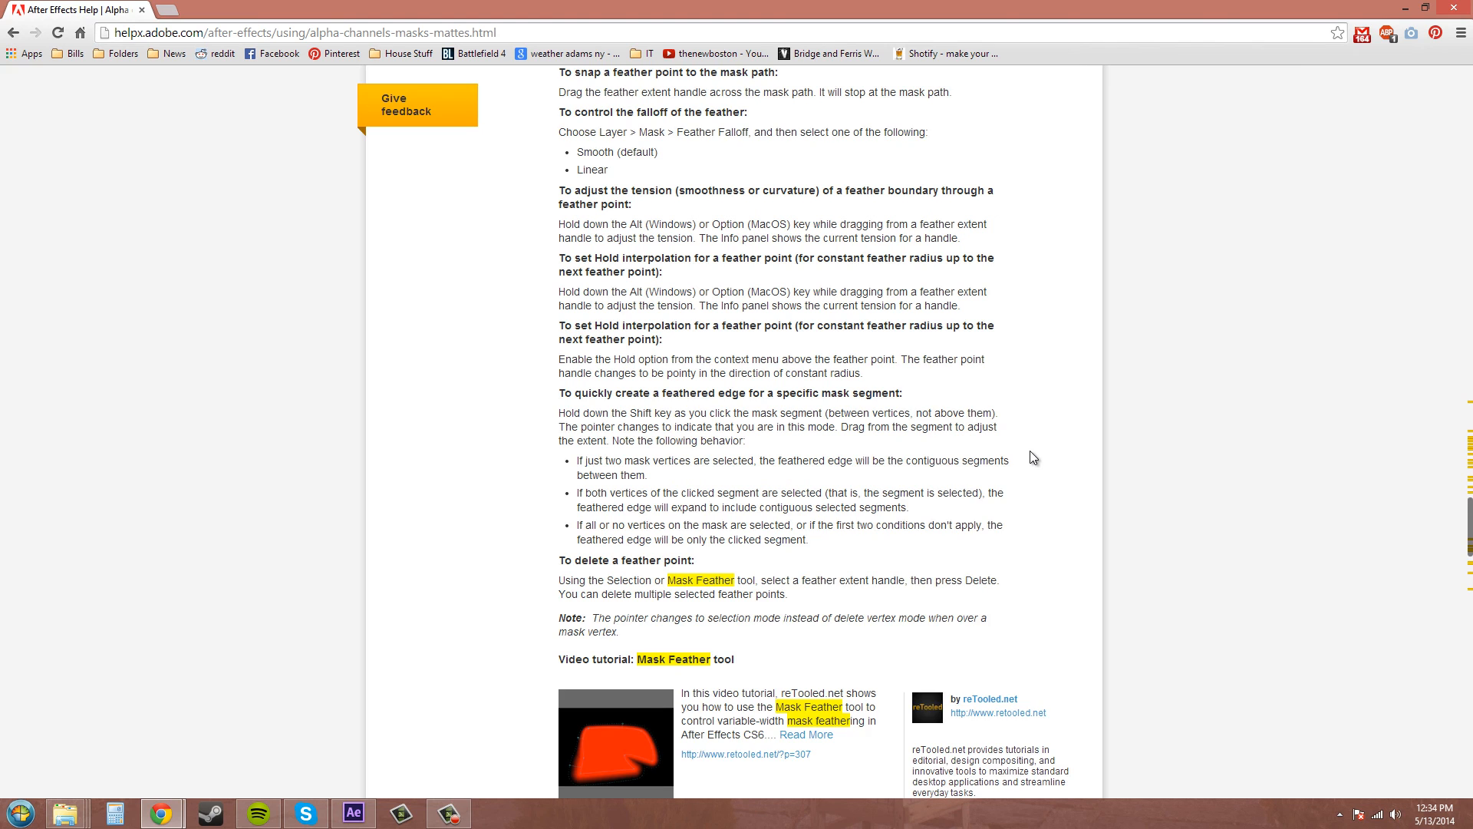
pyautogui.scroll(-3)
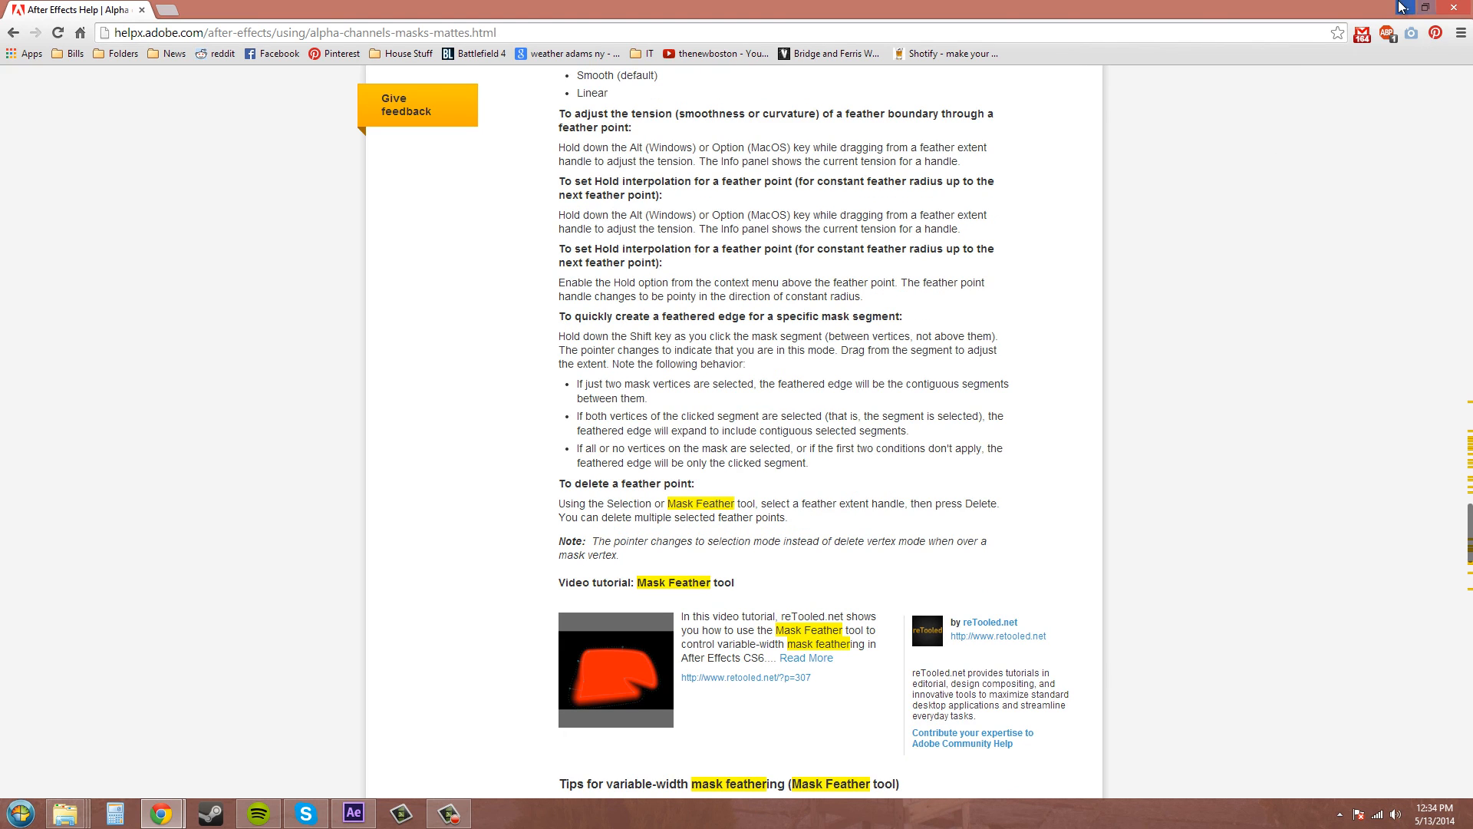
# Minimize Chrome to bring back the After Effects composition with the feathered mask.
pyautogui.click(351, 812)
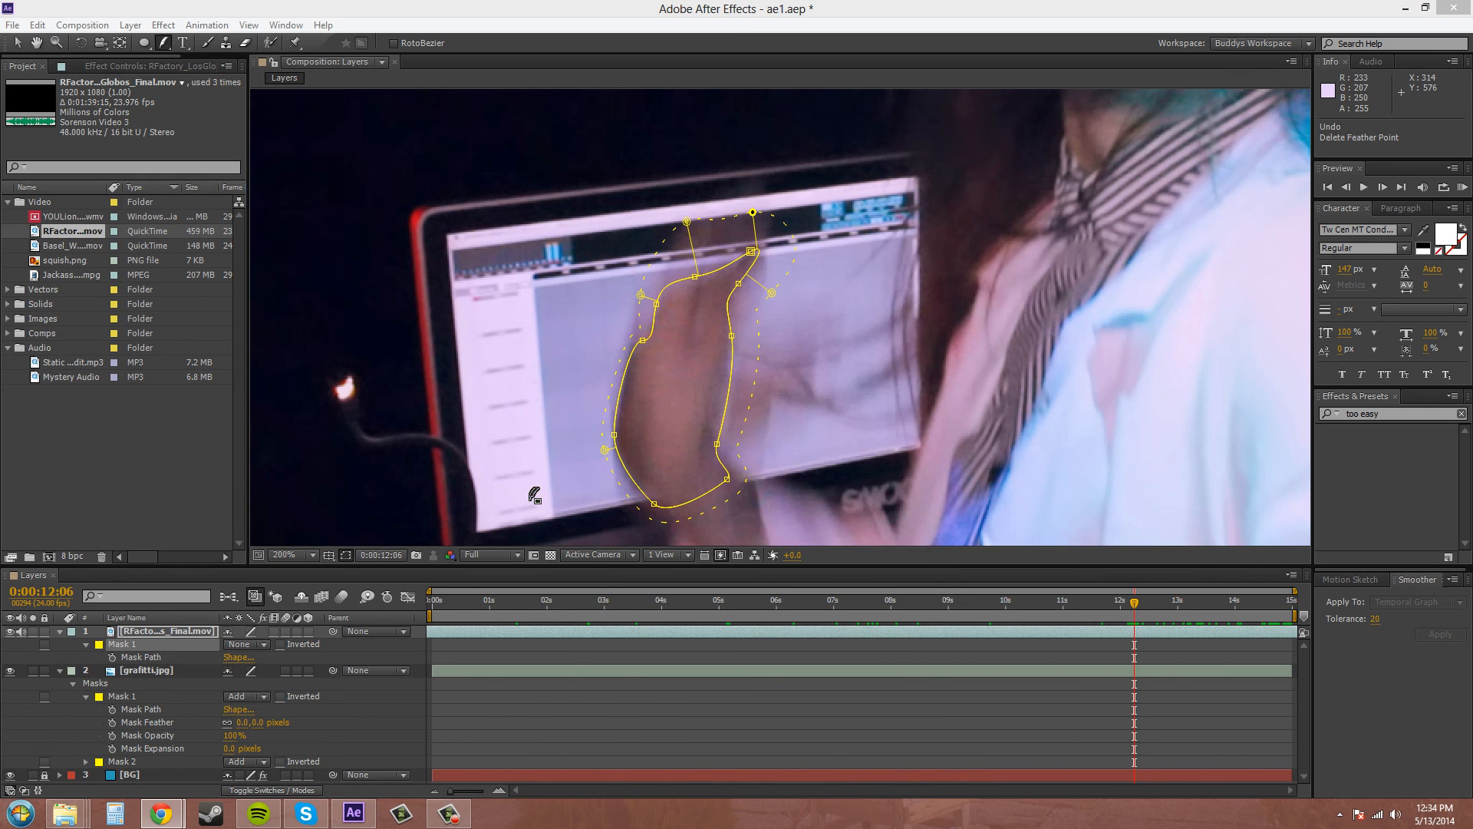
pyautogui.moveTo(662, 425)
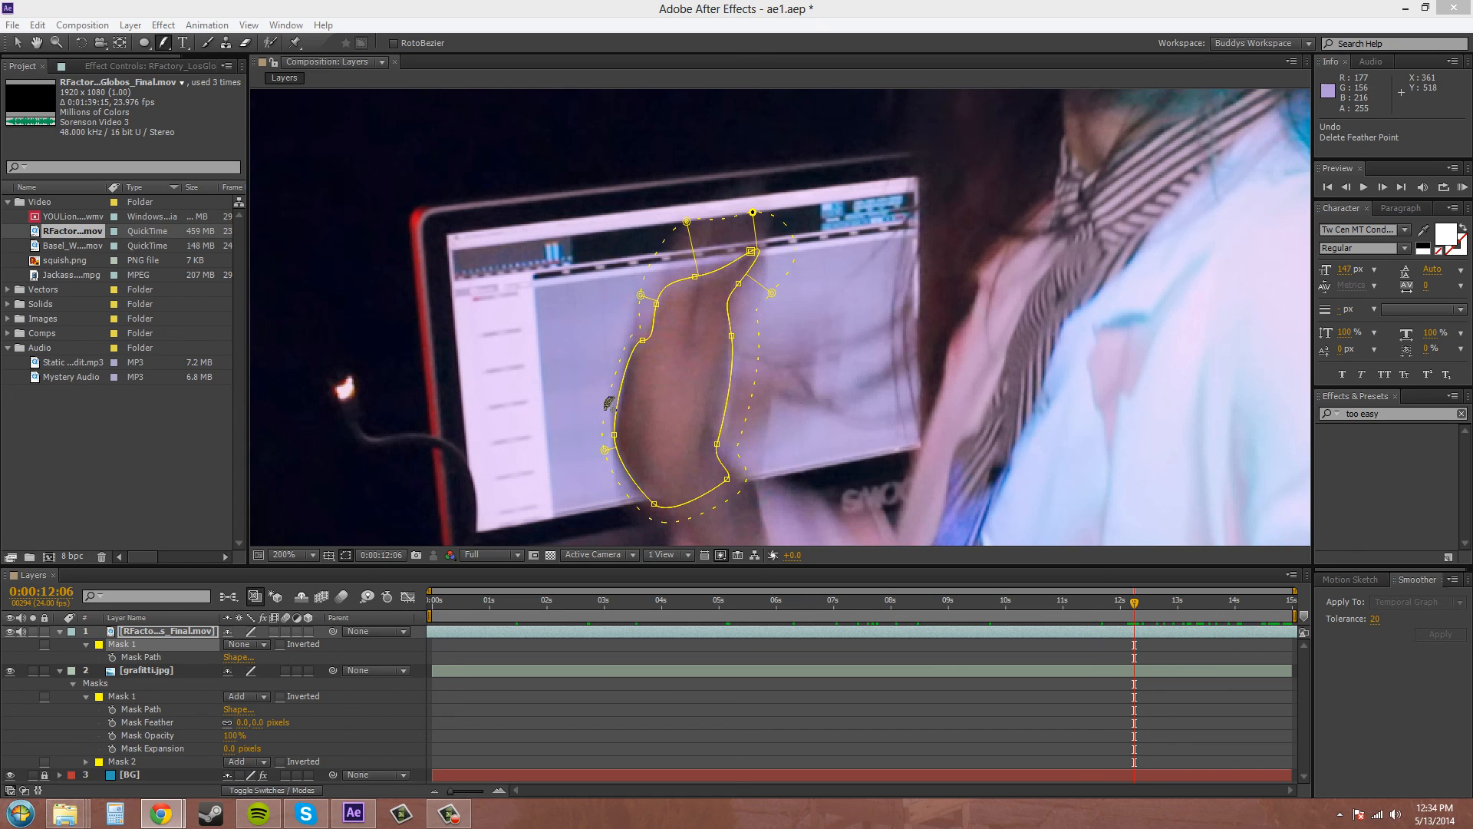
pyautogui.moveTo(608, 376)
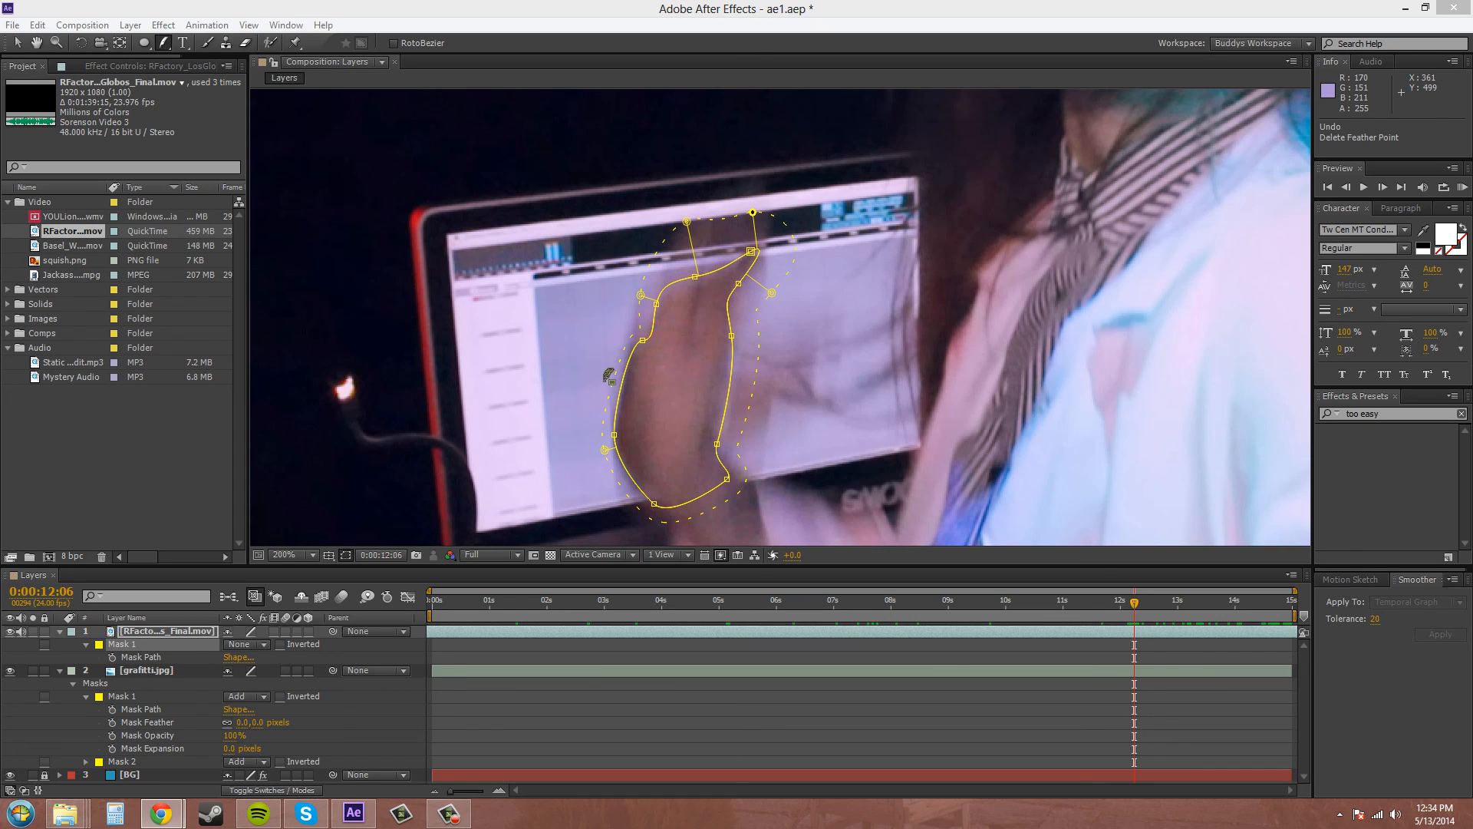
pyautogui.moveTo(606, 376)
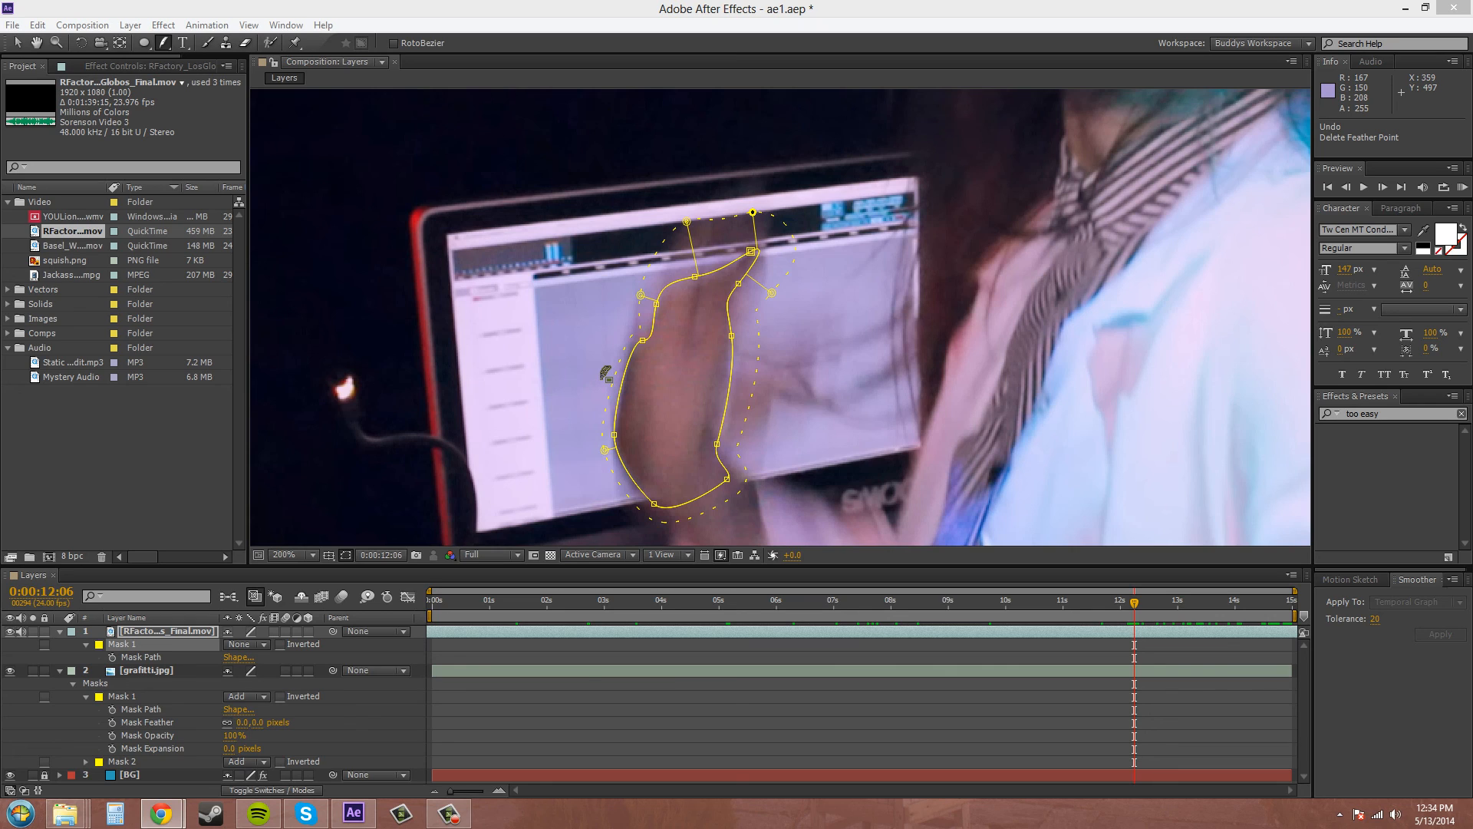